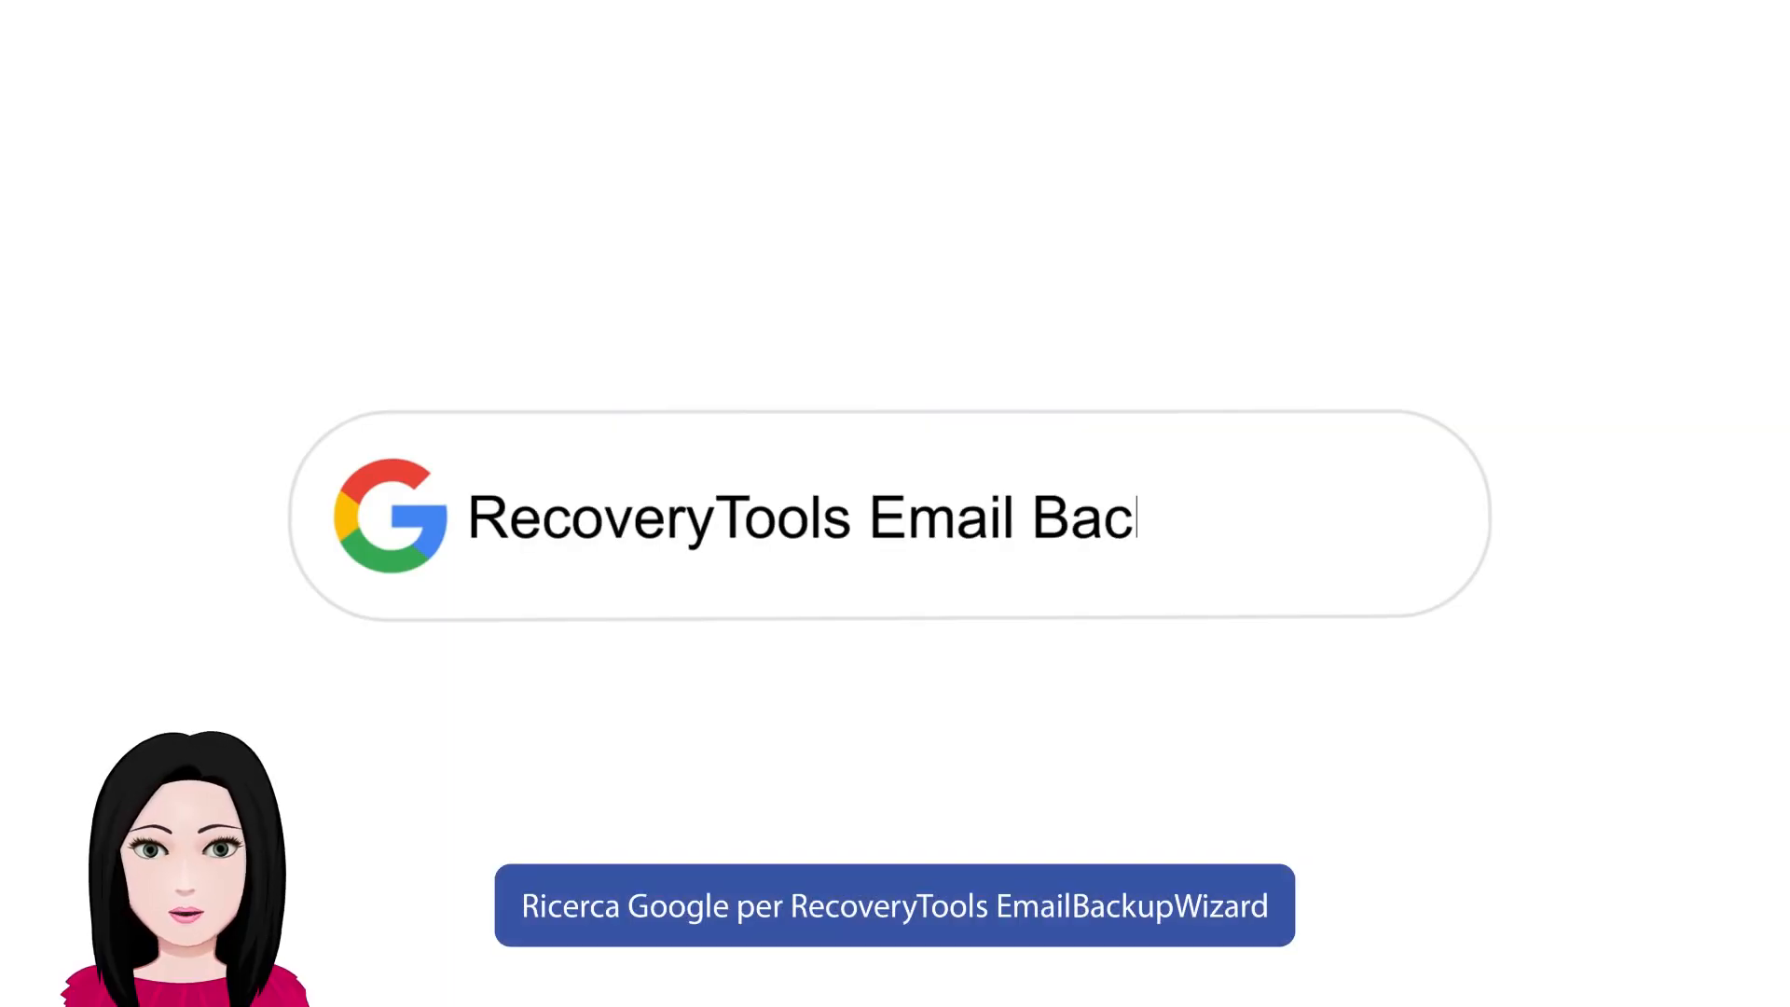
# Step: Search Google for 'RecoveryTools Email backup wizard'
pyautogui.write('kup Wizard')
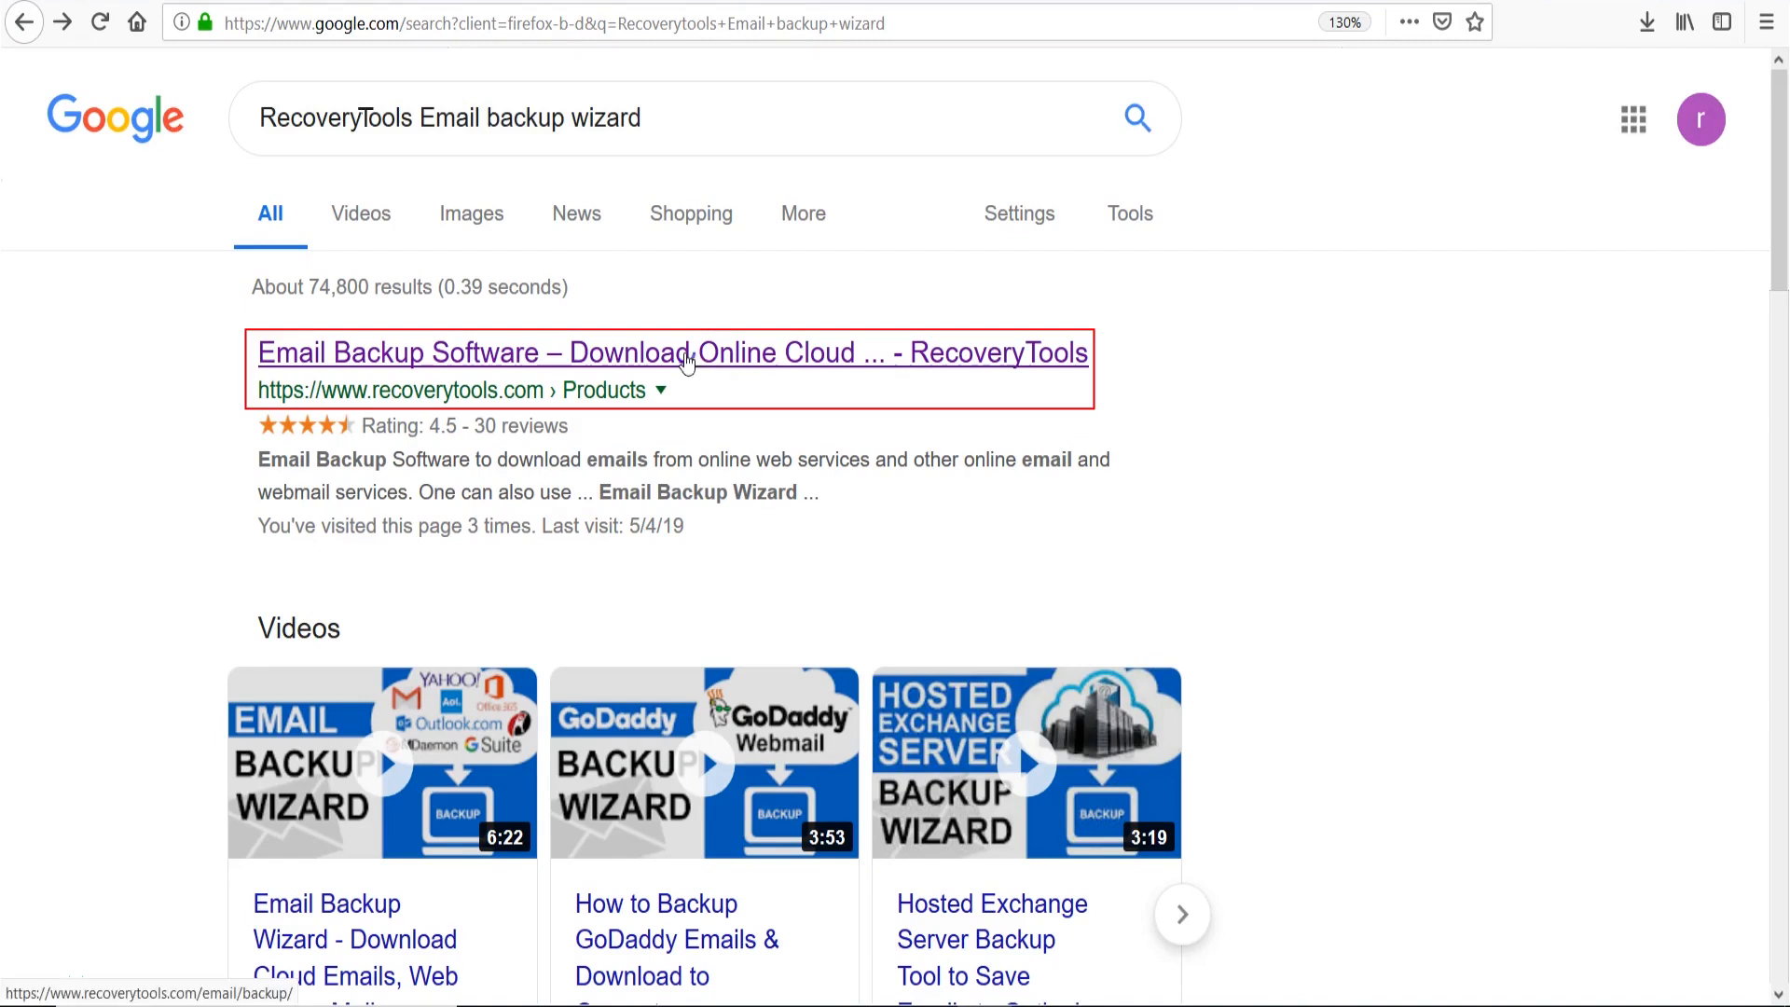
# Step: Download and save the Email Backup Wizard installer from RecoveryTools, then open it from Downloads
pyautogui.click(682, 352)
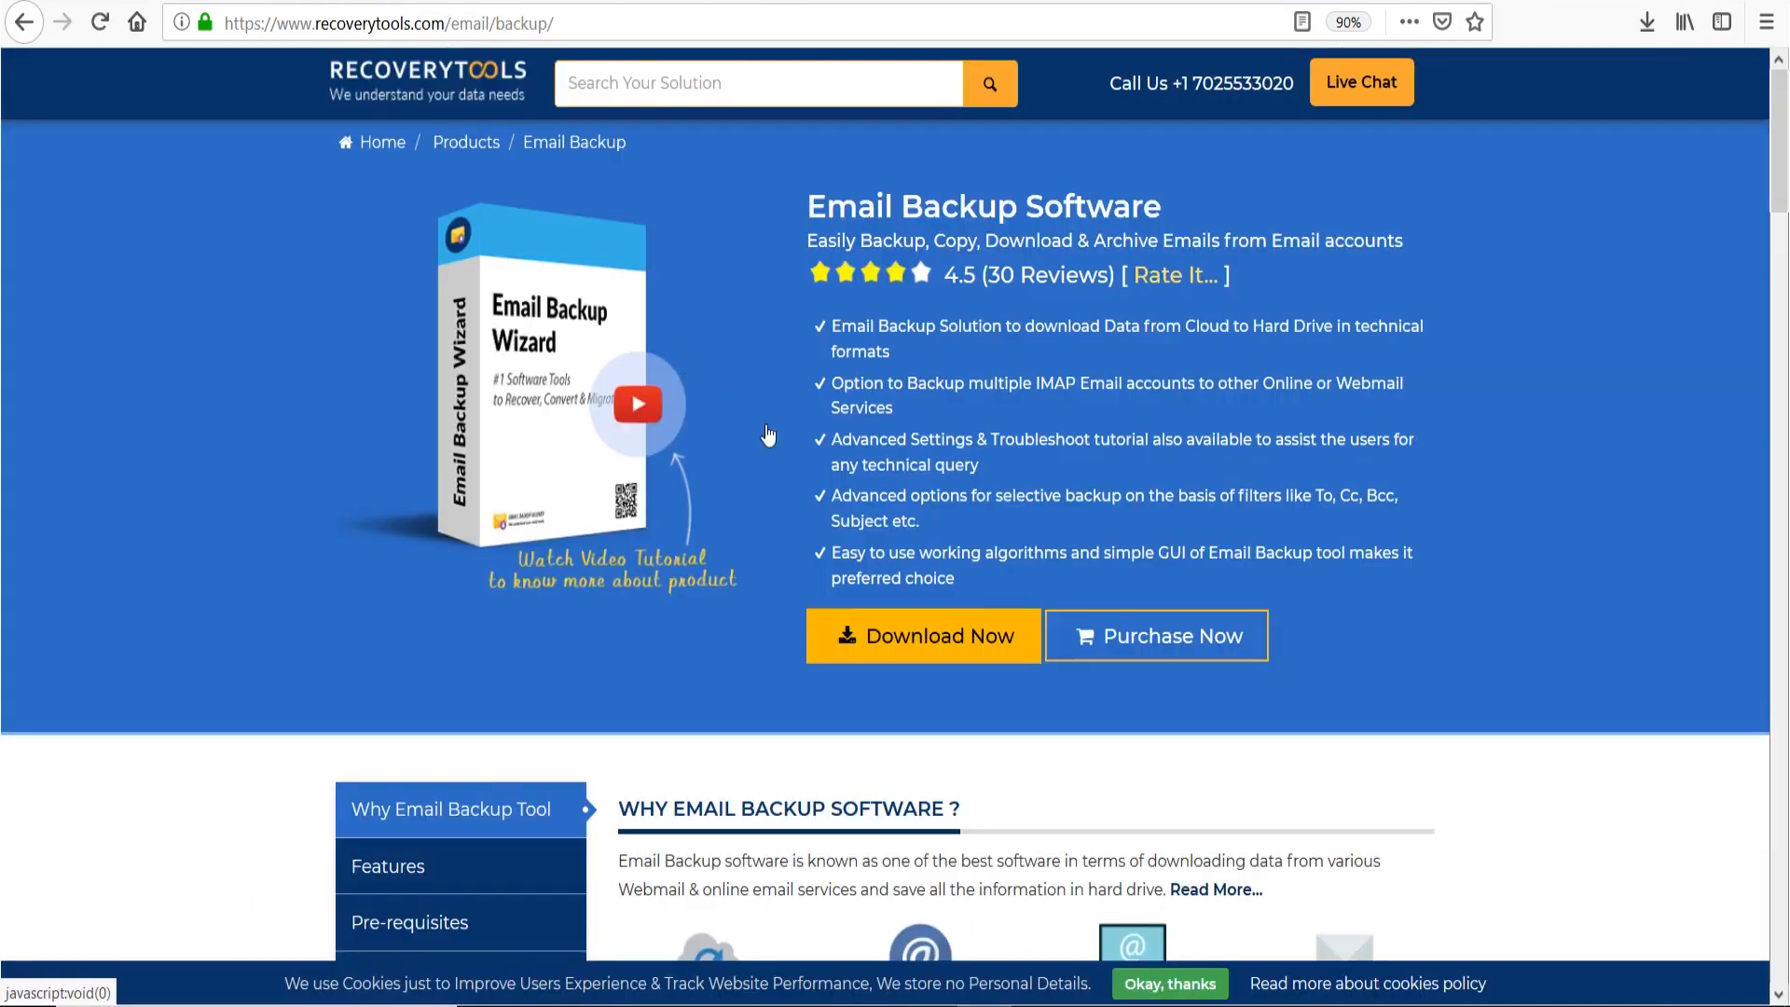
pyautogui.click(923, 636)
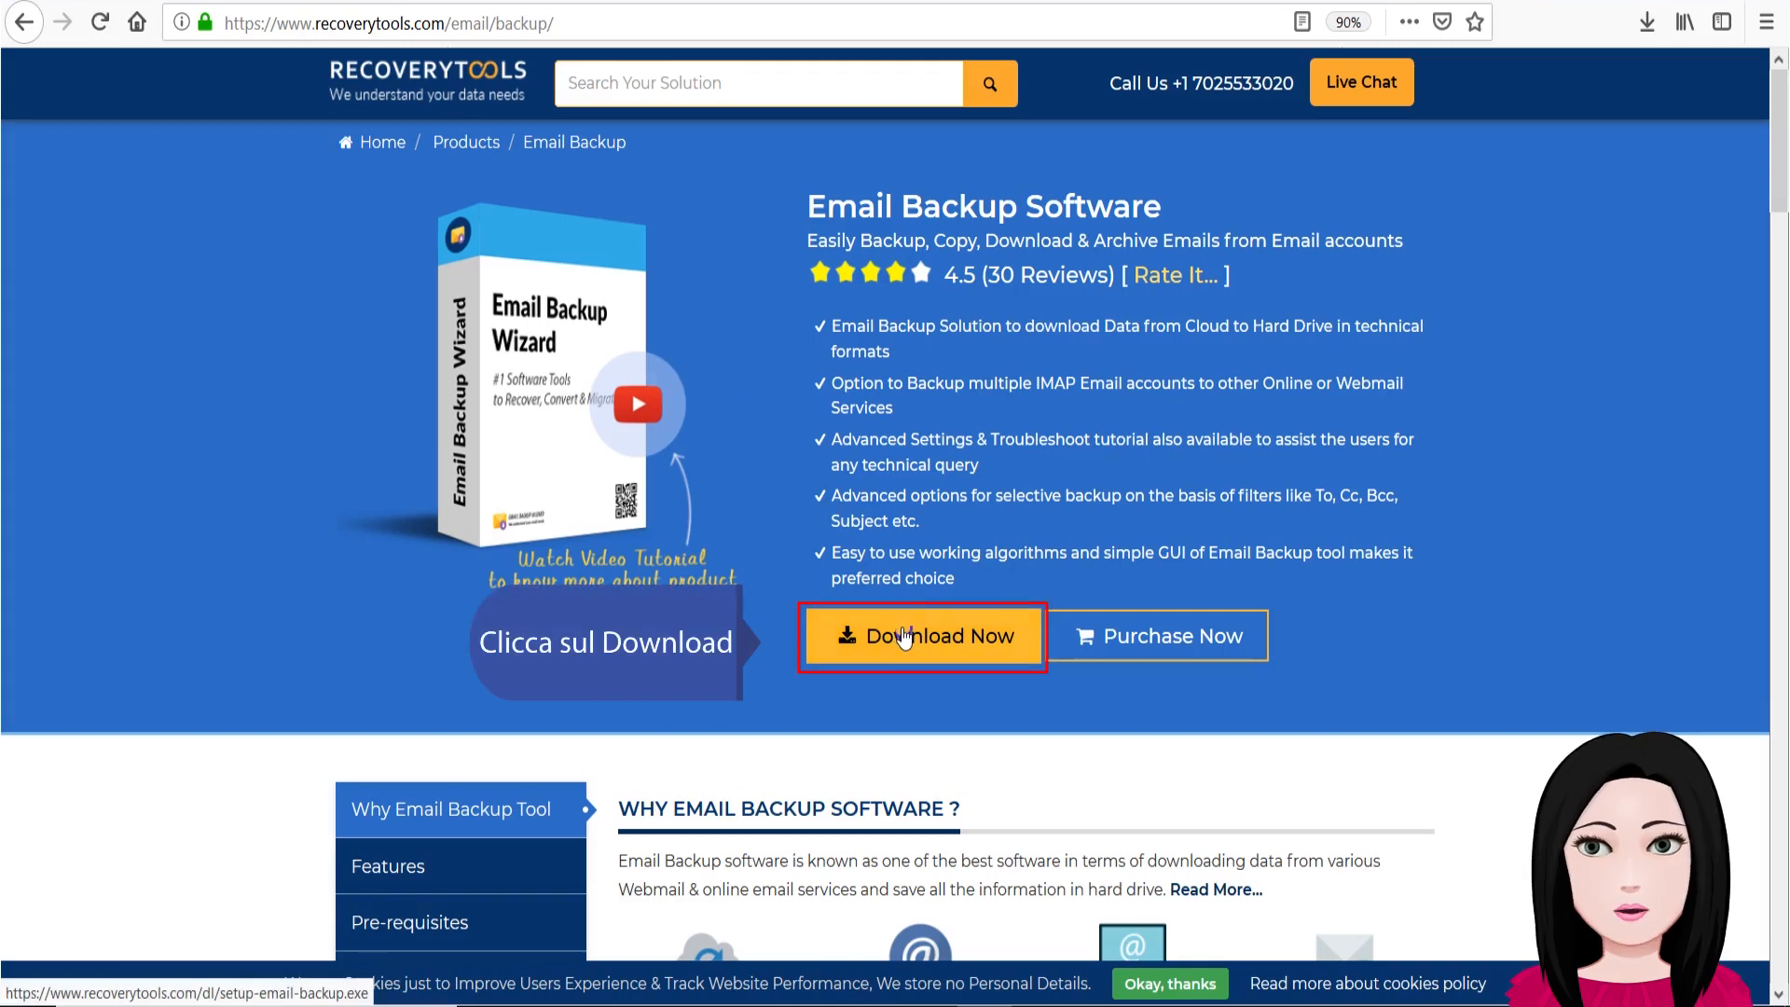
pyautogui.click(922, 636)
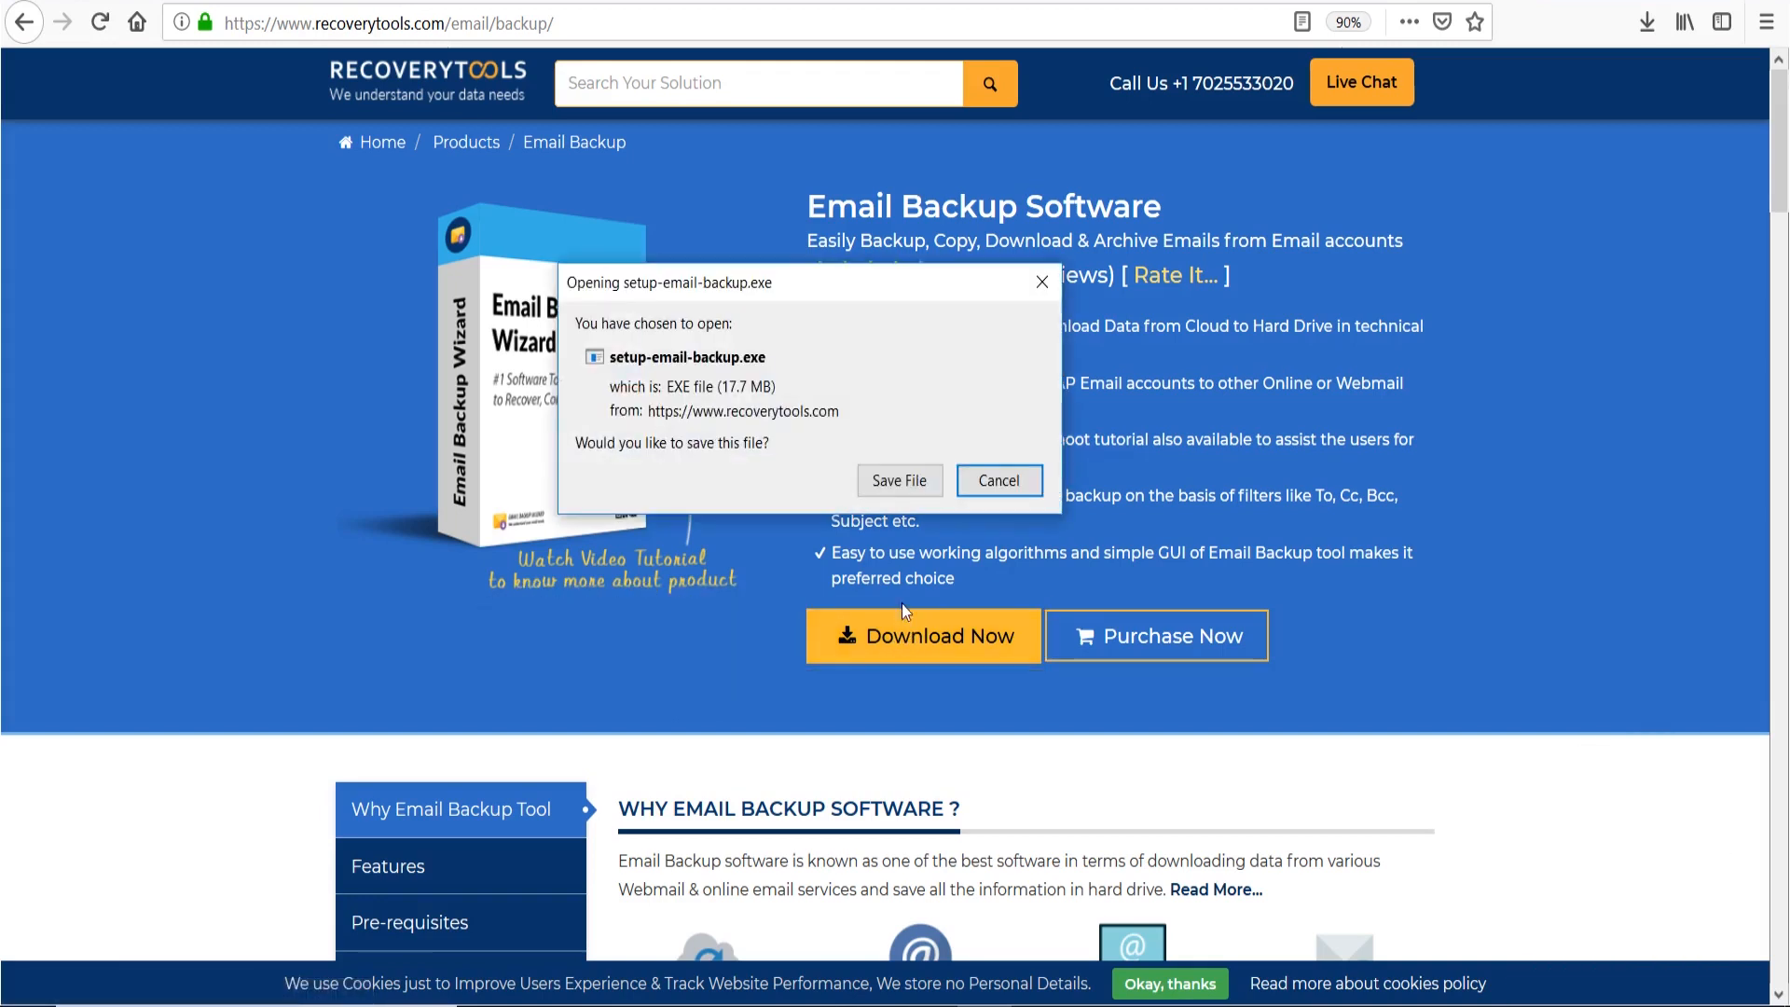
pyautogui.click(999, 480)
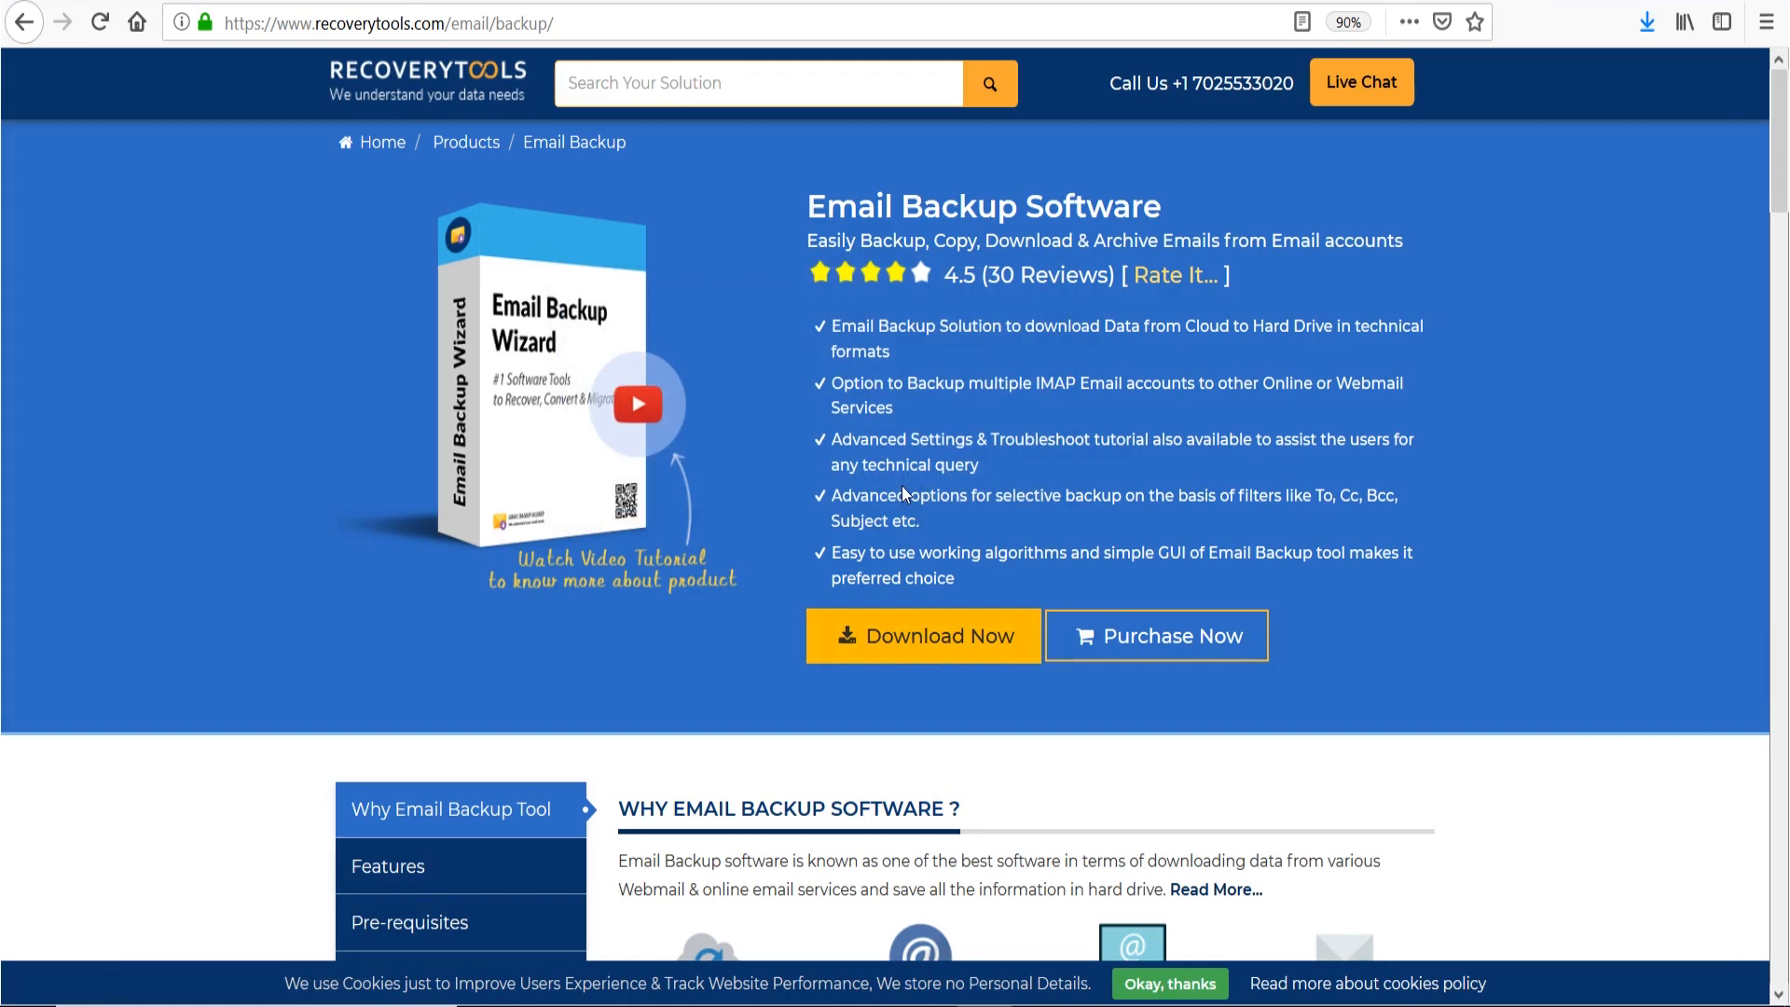
pyautogui.moveTo(1611, 165)
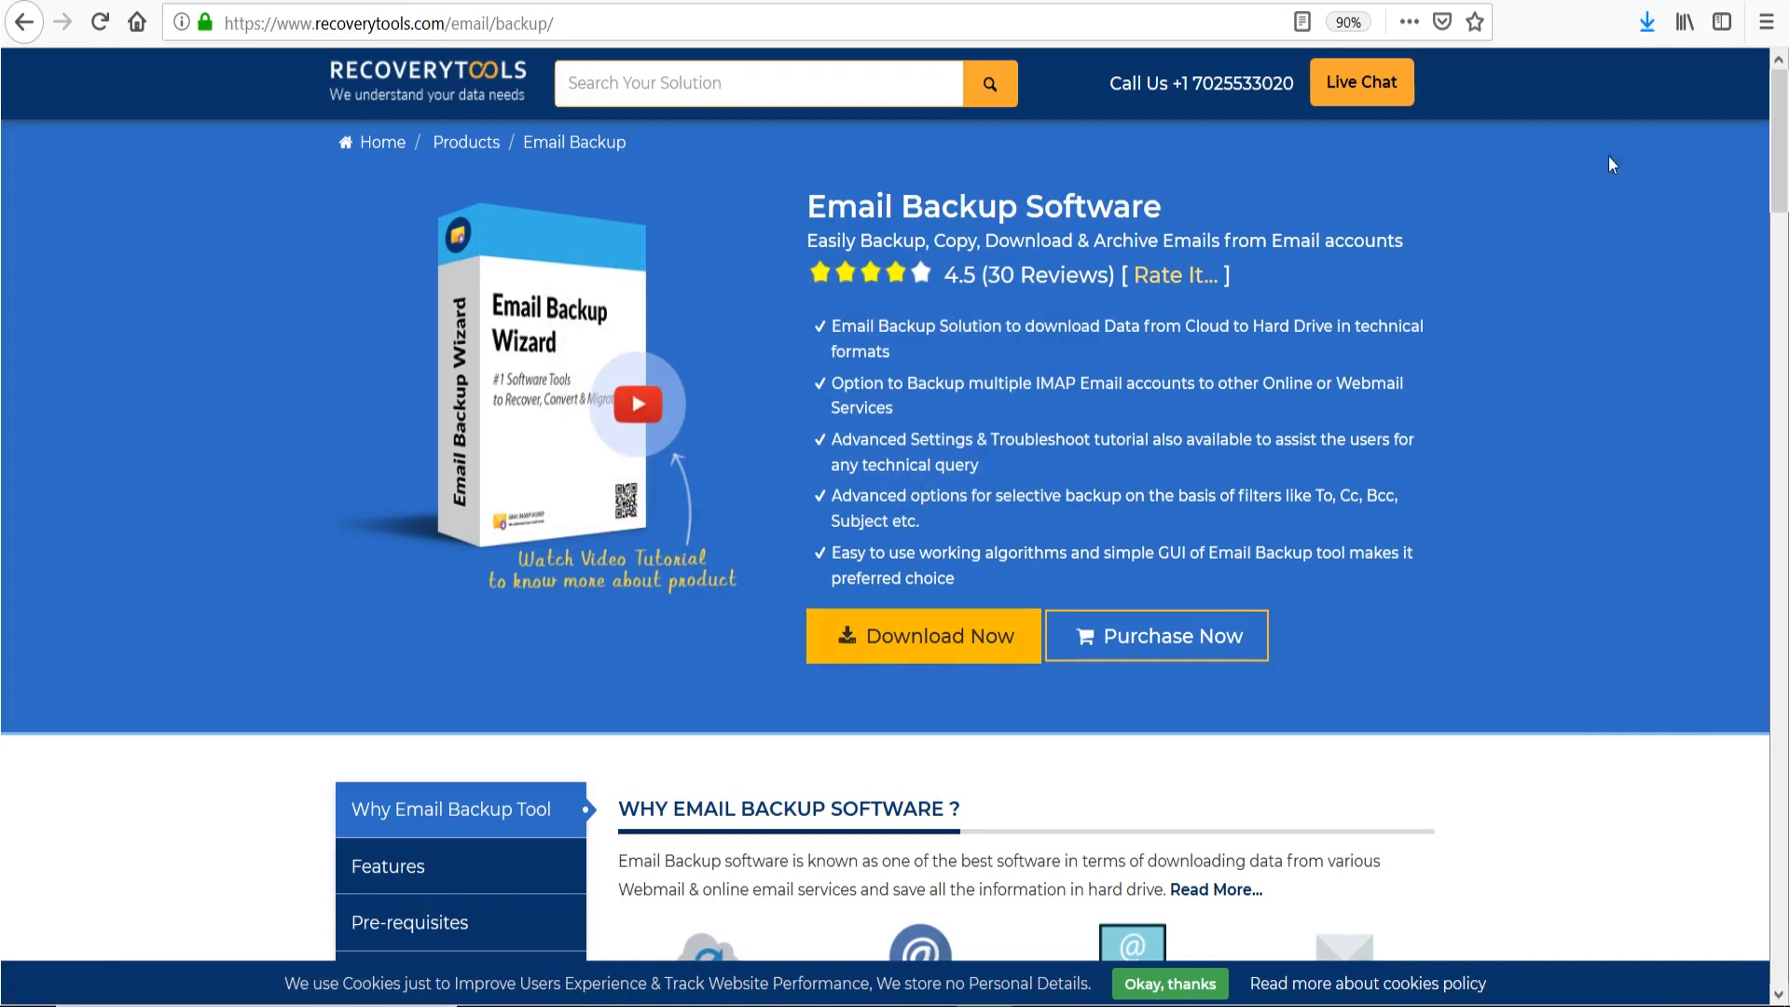
pyautogui.click(1647, 21)
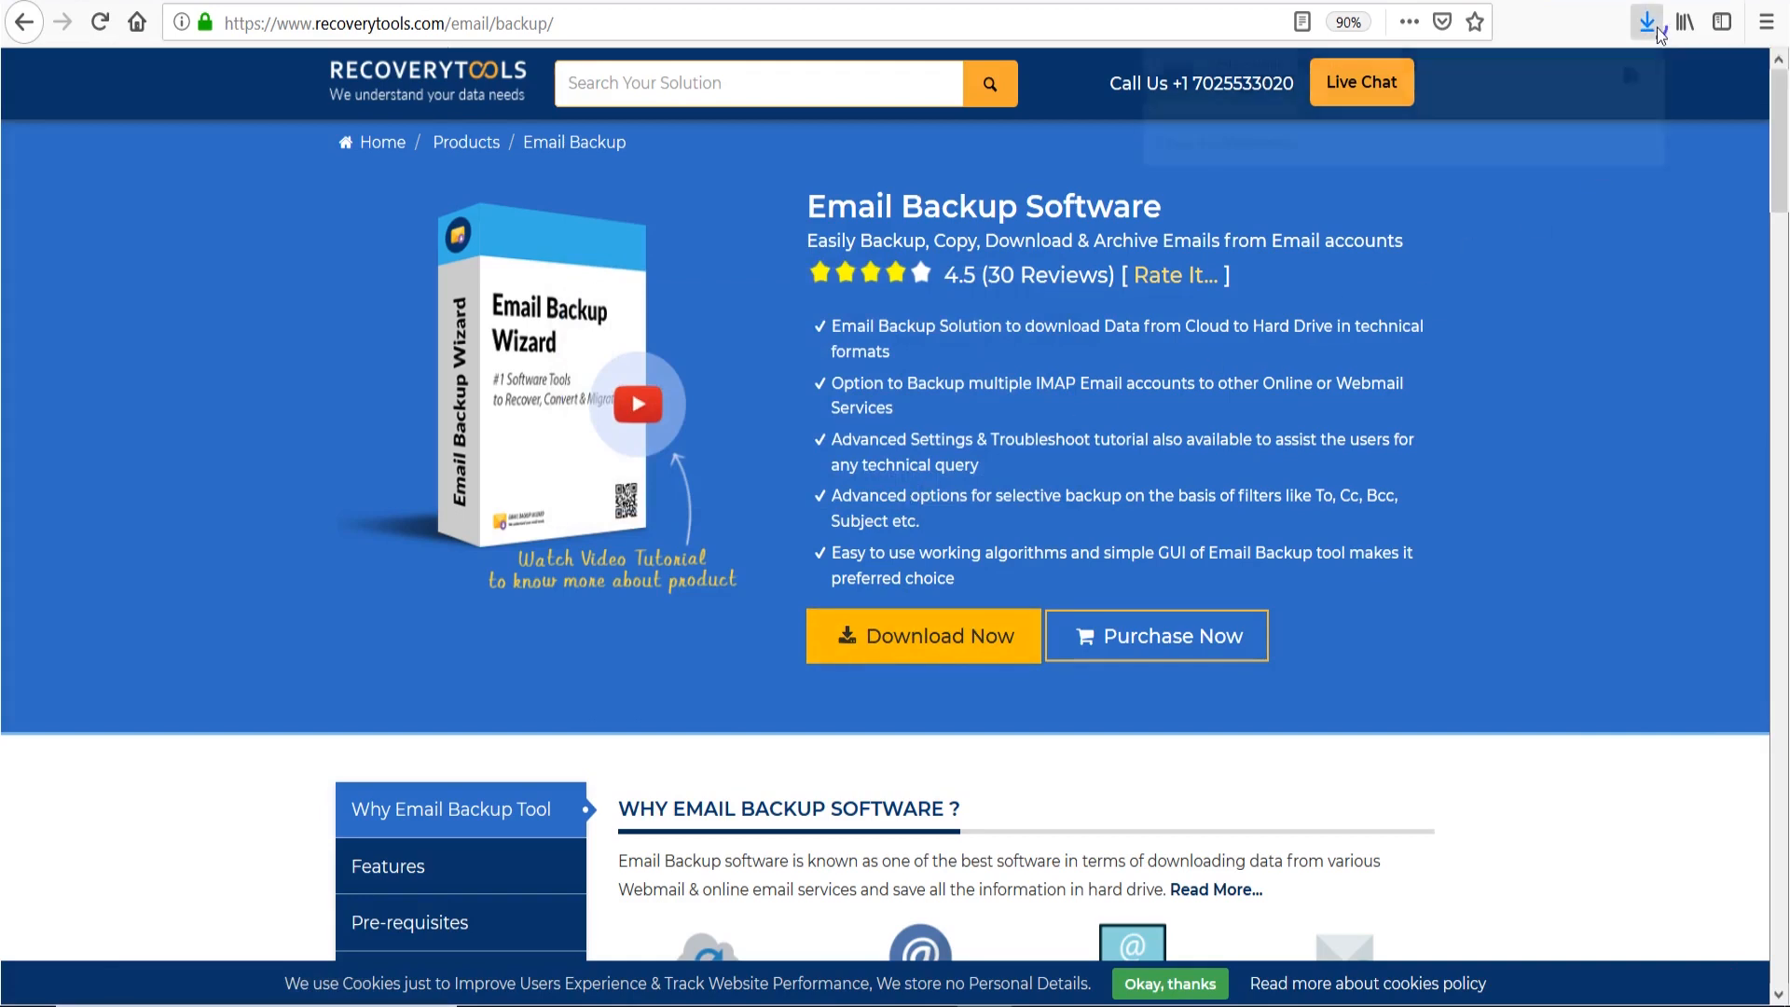
pyautogui.click(1647, 22)
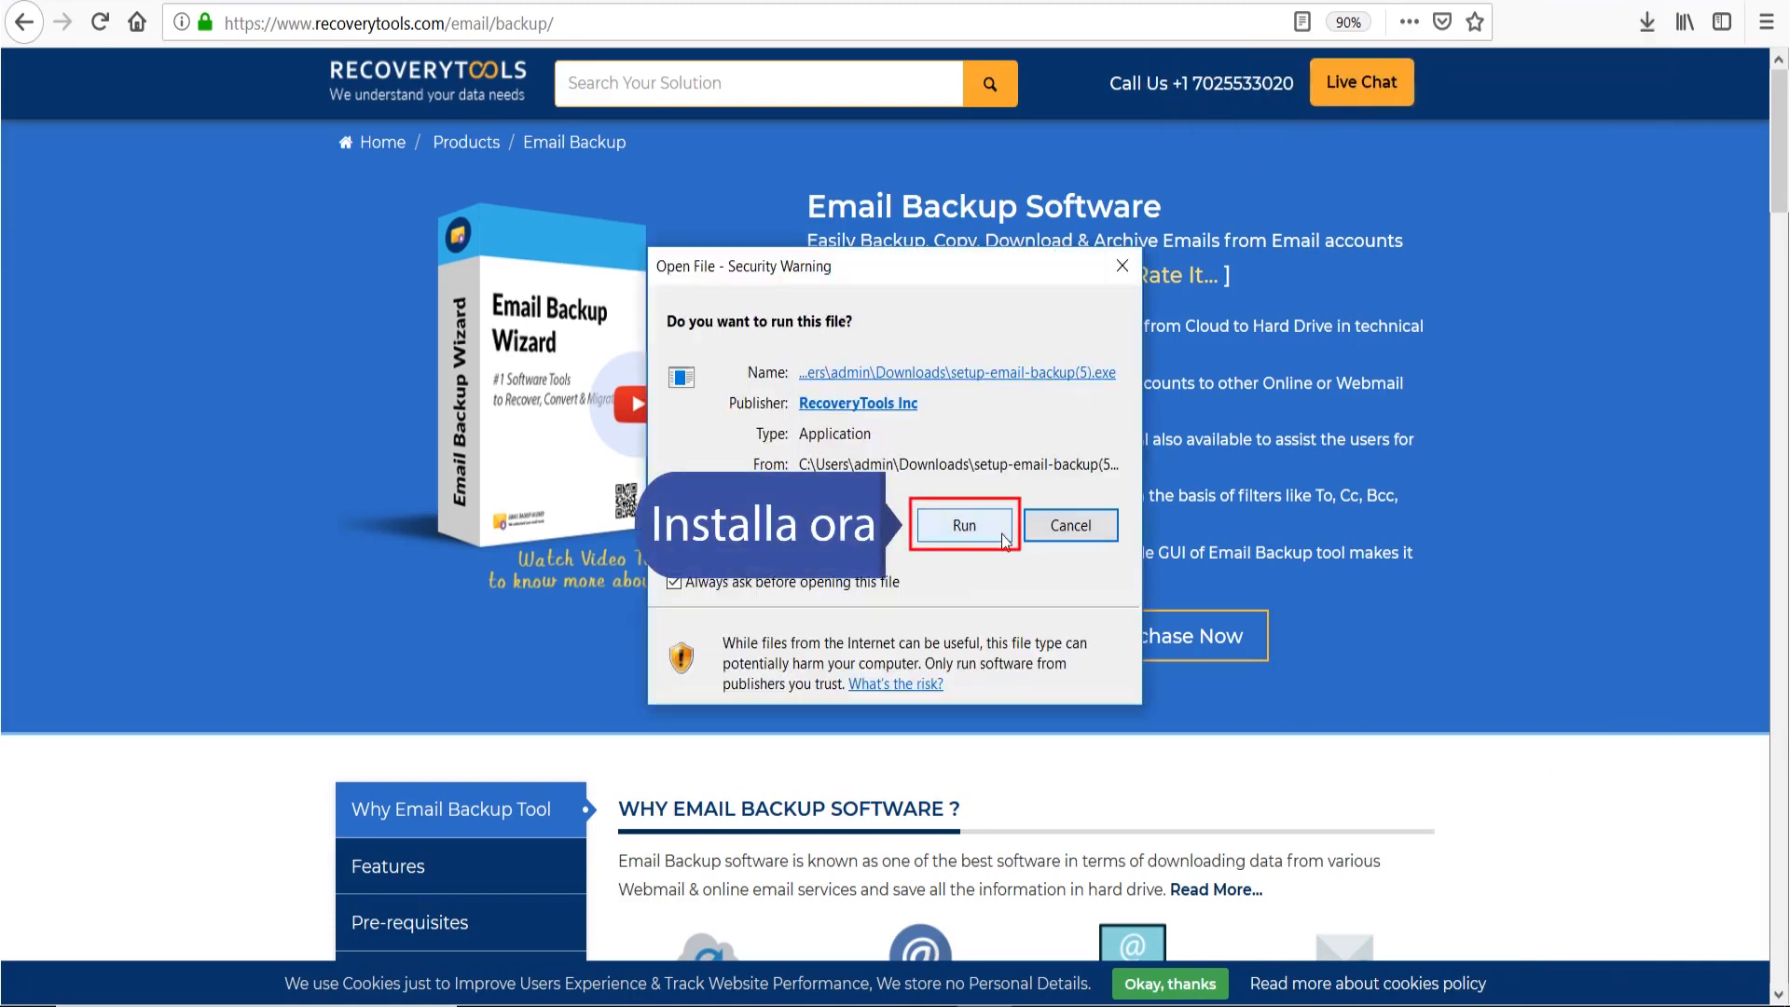
# Step: Run the installer, accepting the licence agreement and keeping the default install folder
pyautogui.click(964, 525)
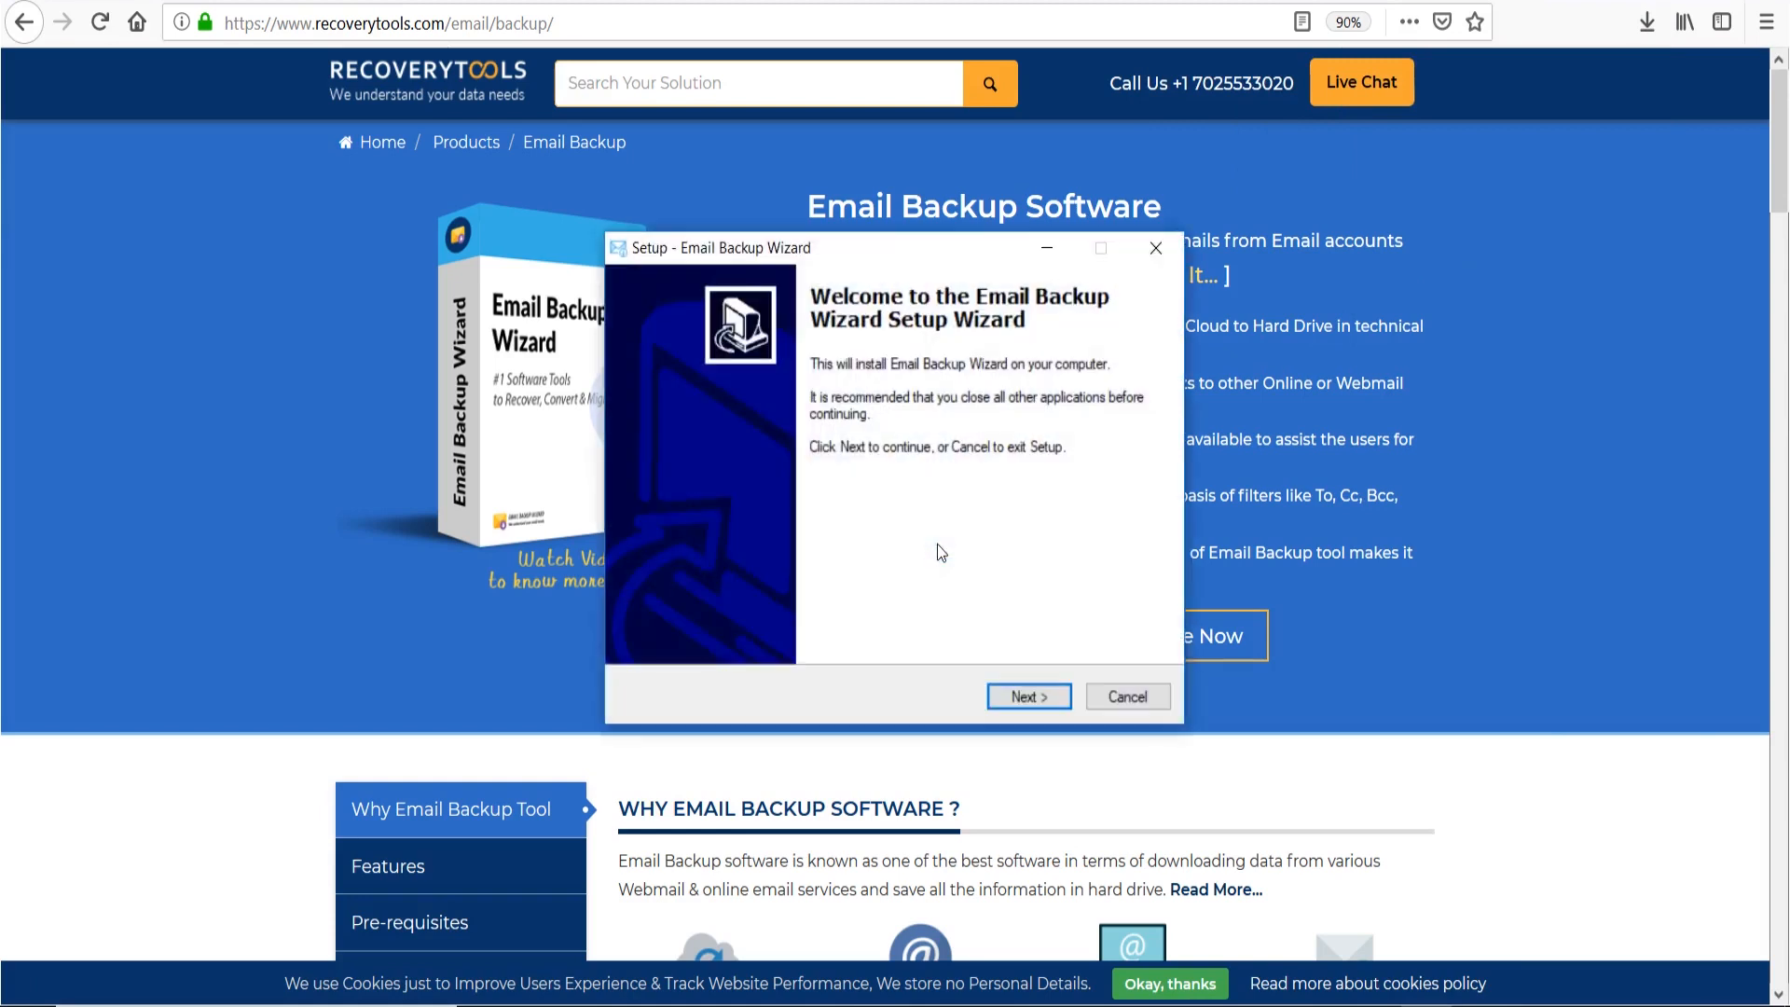
pyautogui.click(1029, 696)
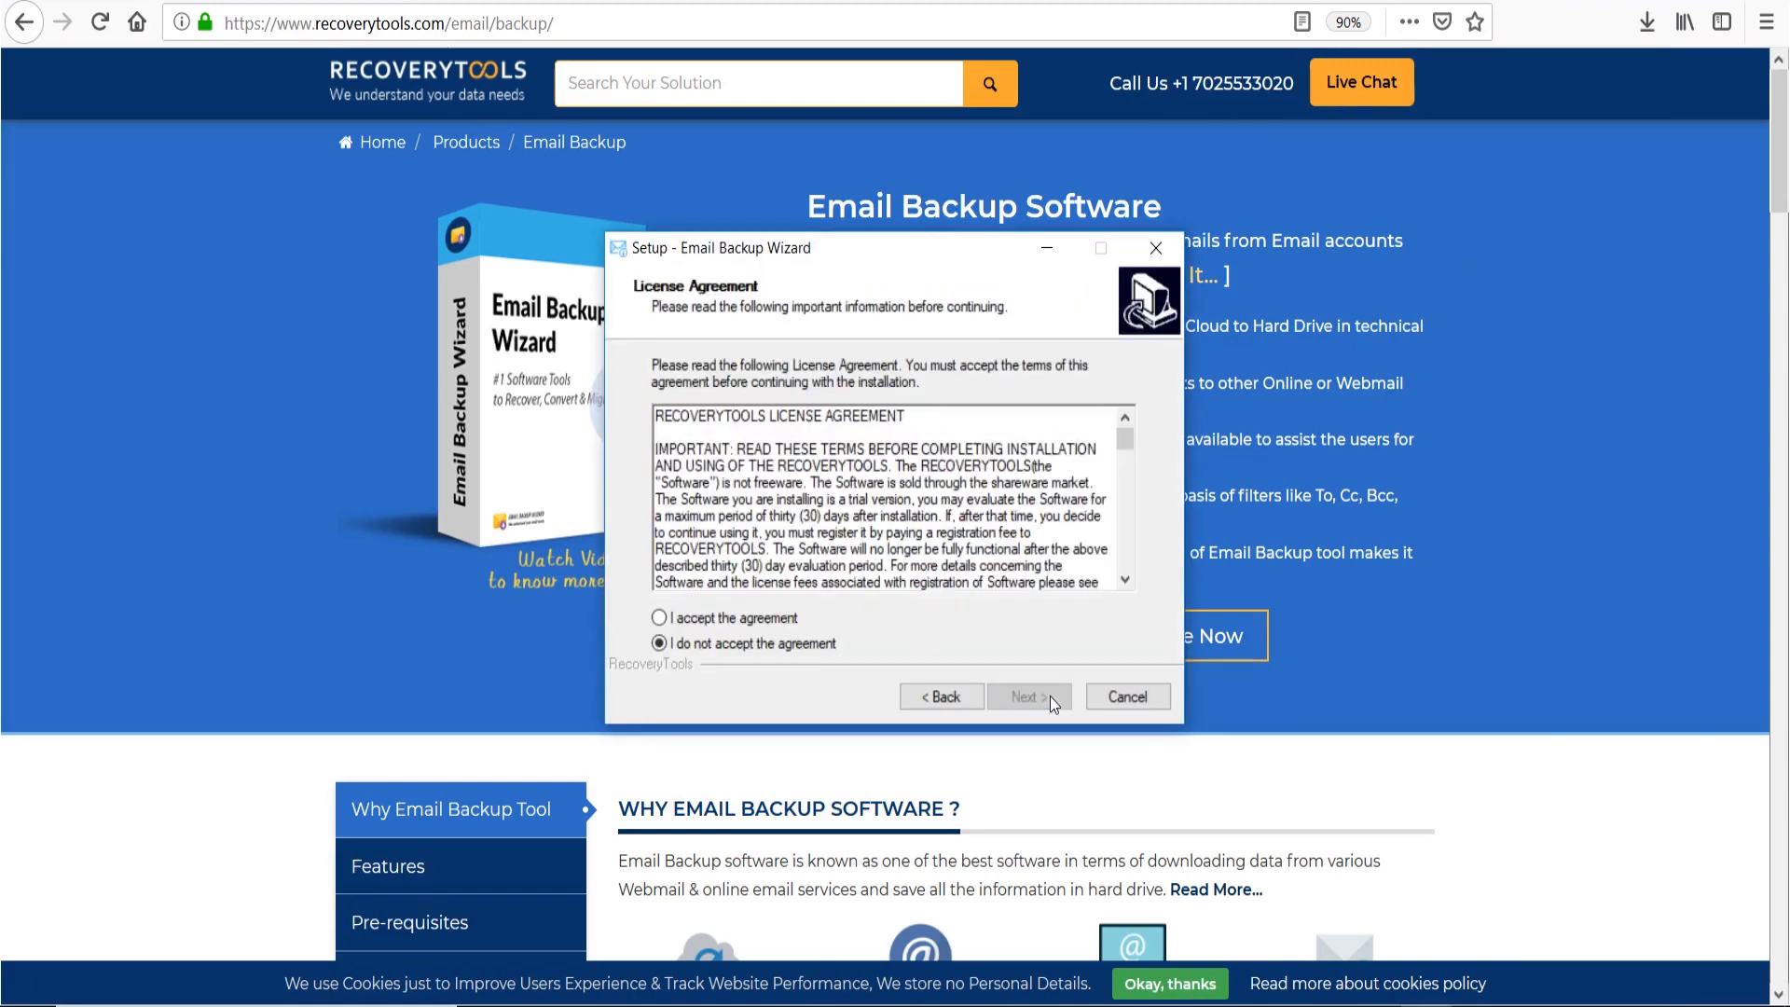
pyautogui.click(660, 618)
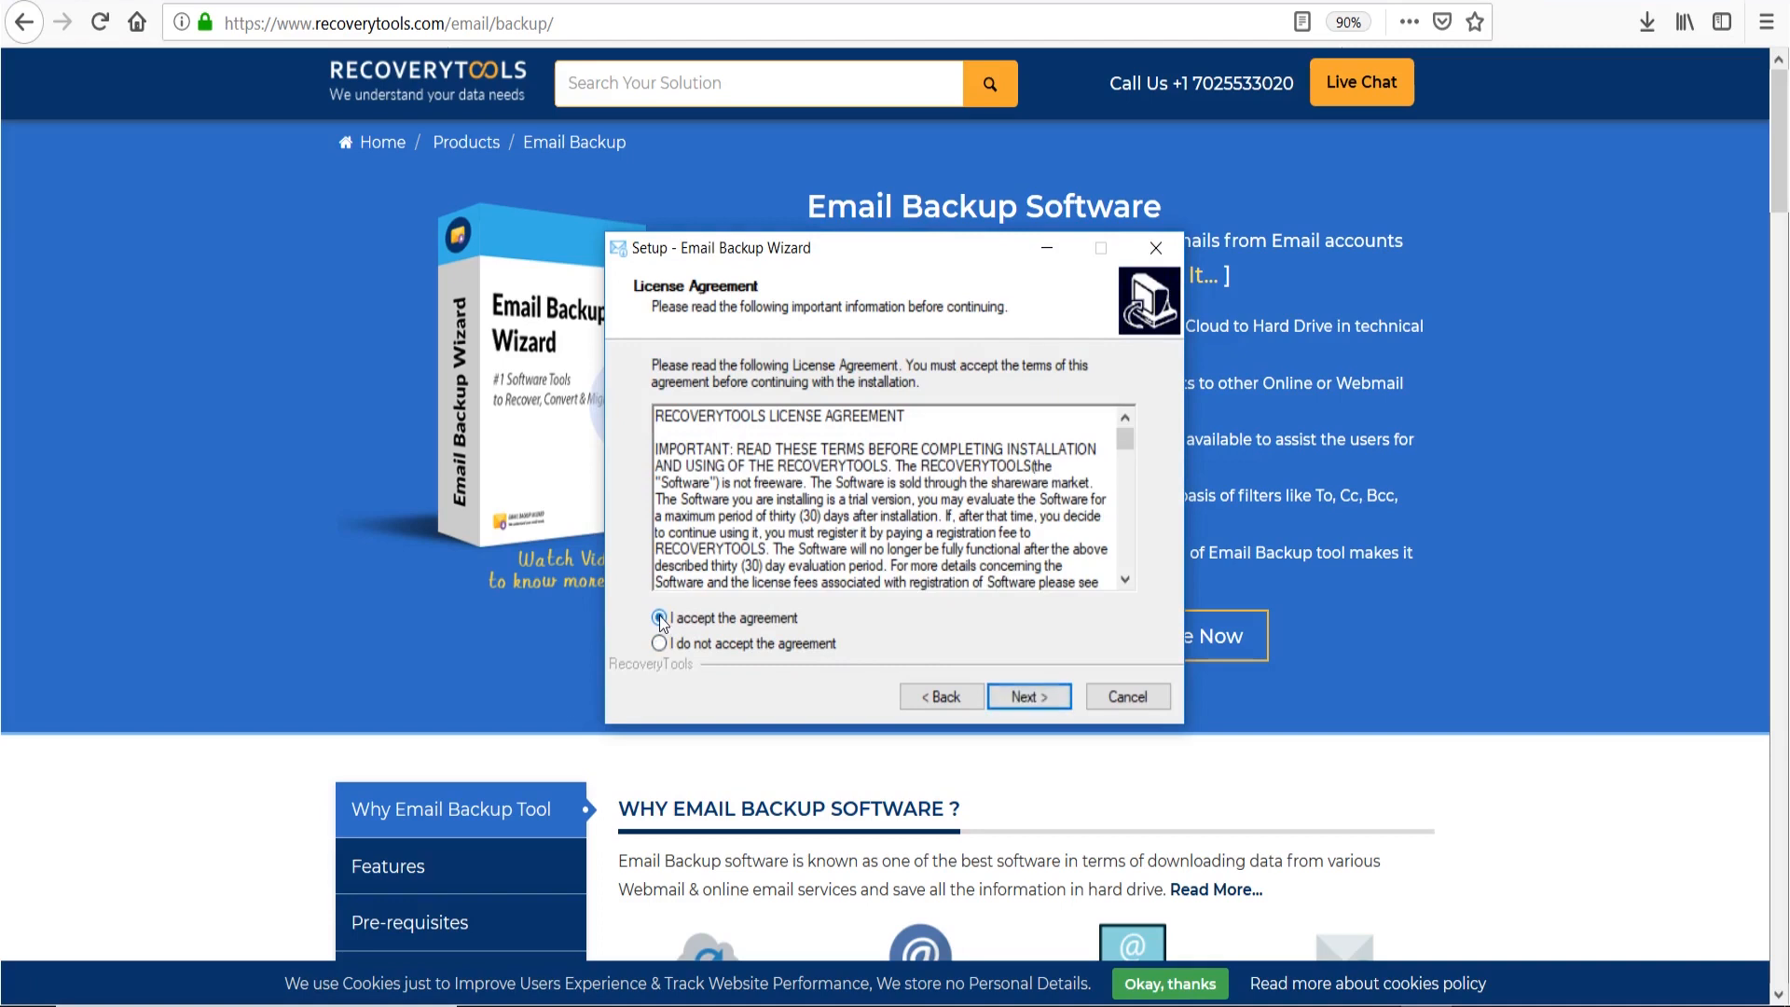
pyautogui.click(1029, 697)
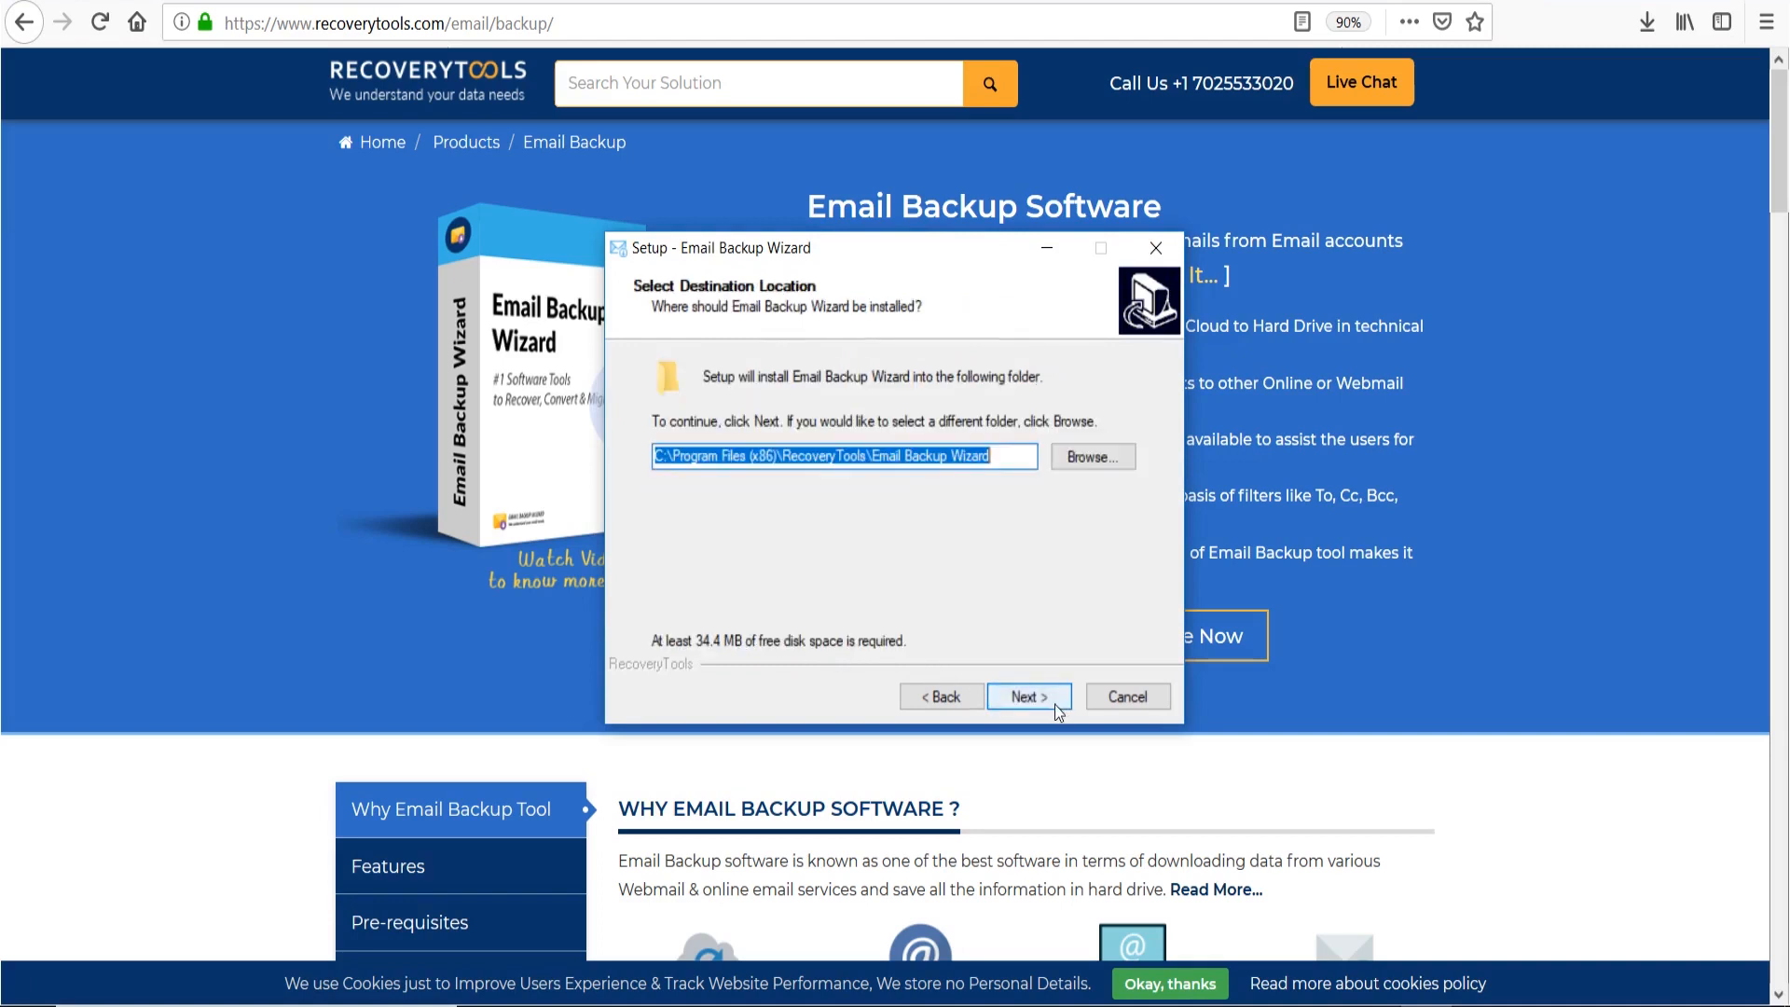
pyautogui.click(1029, 697)
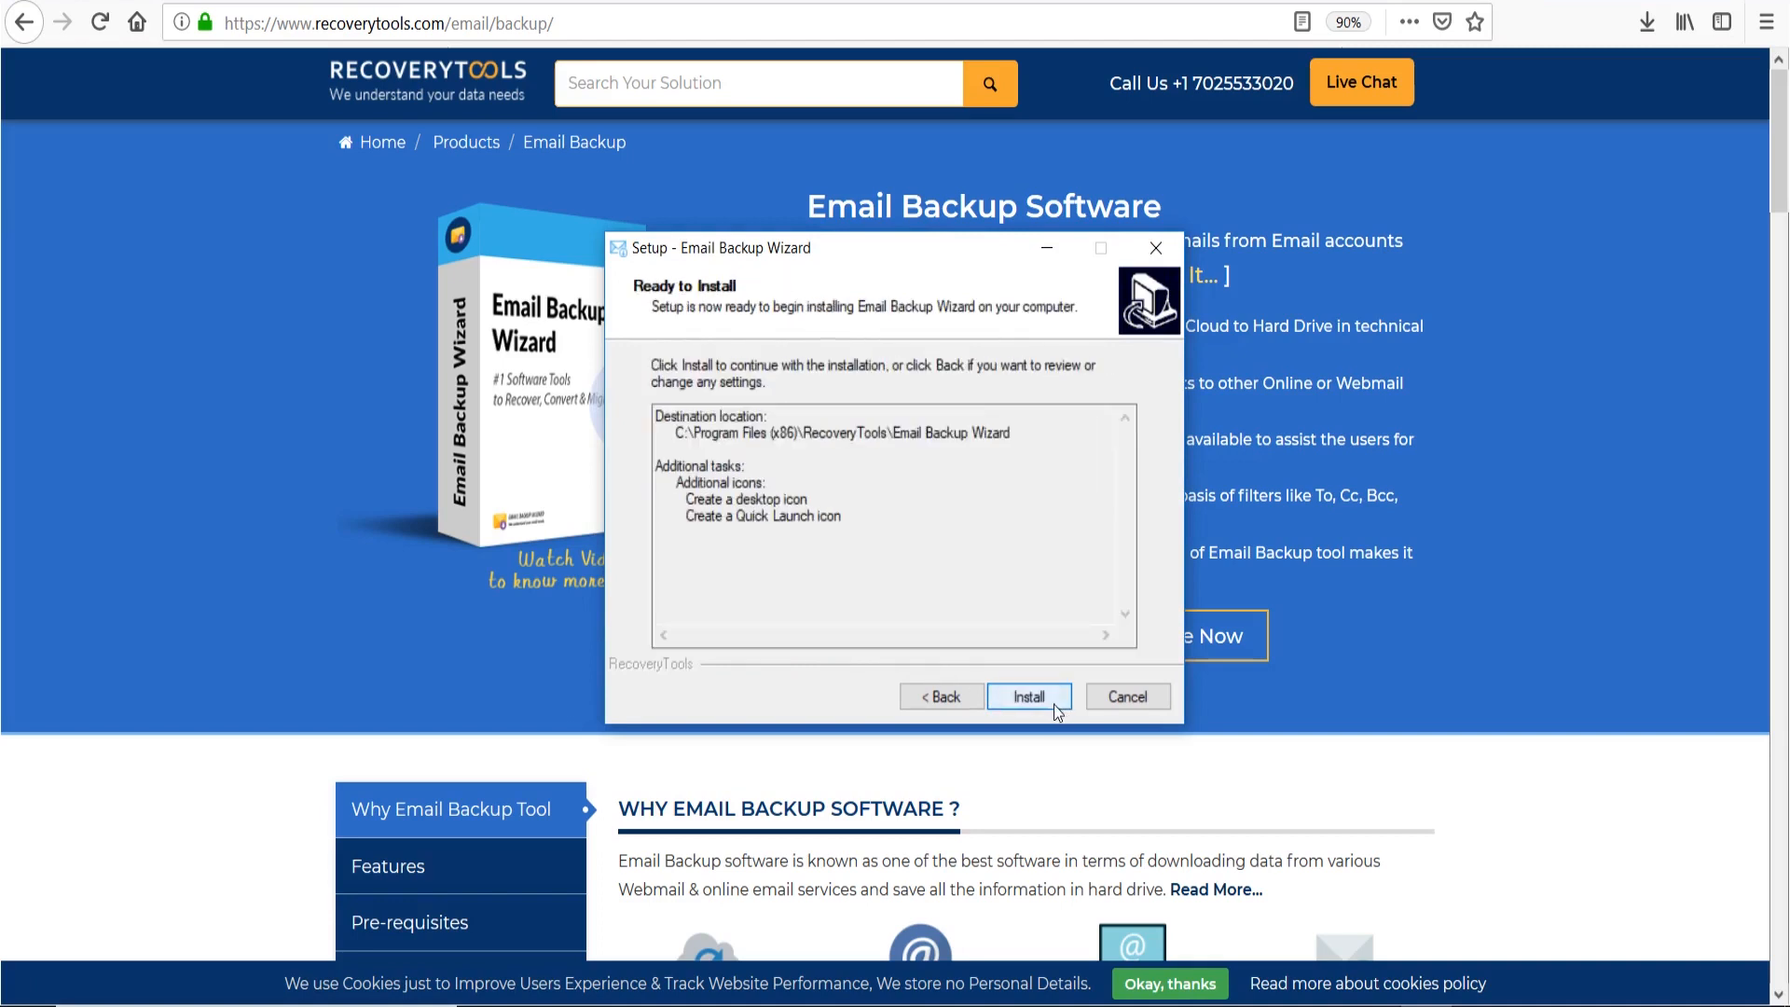
pyautogui.click(1029, 697)
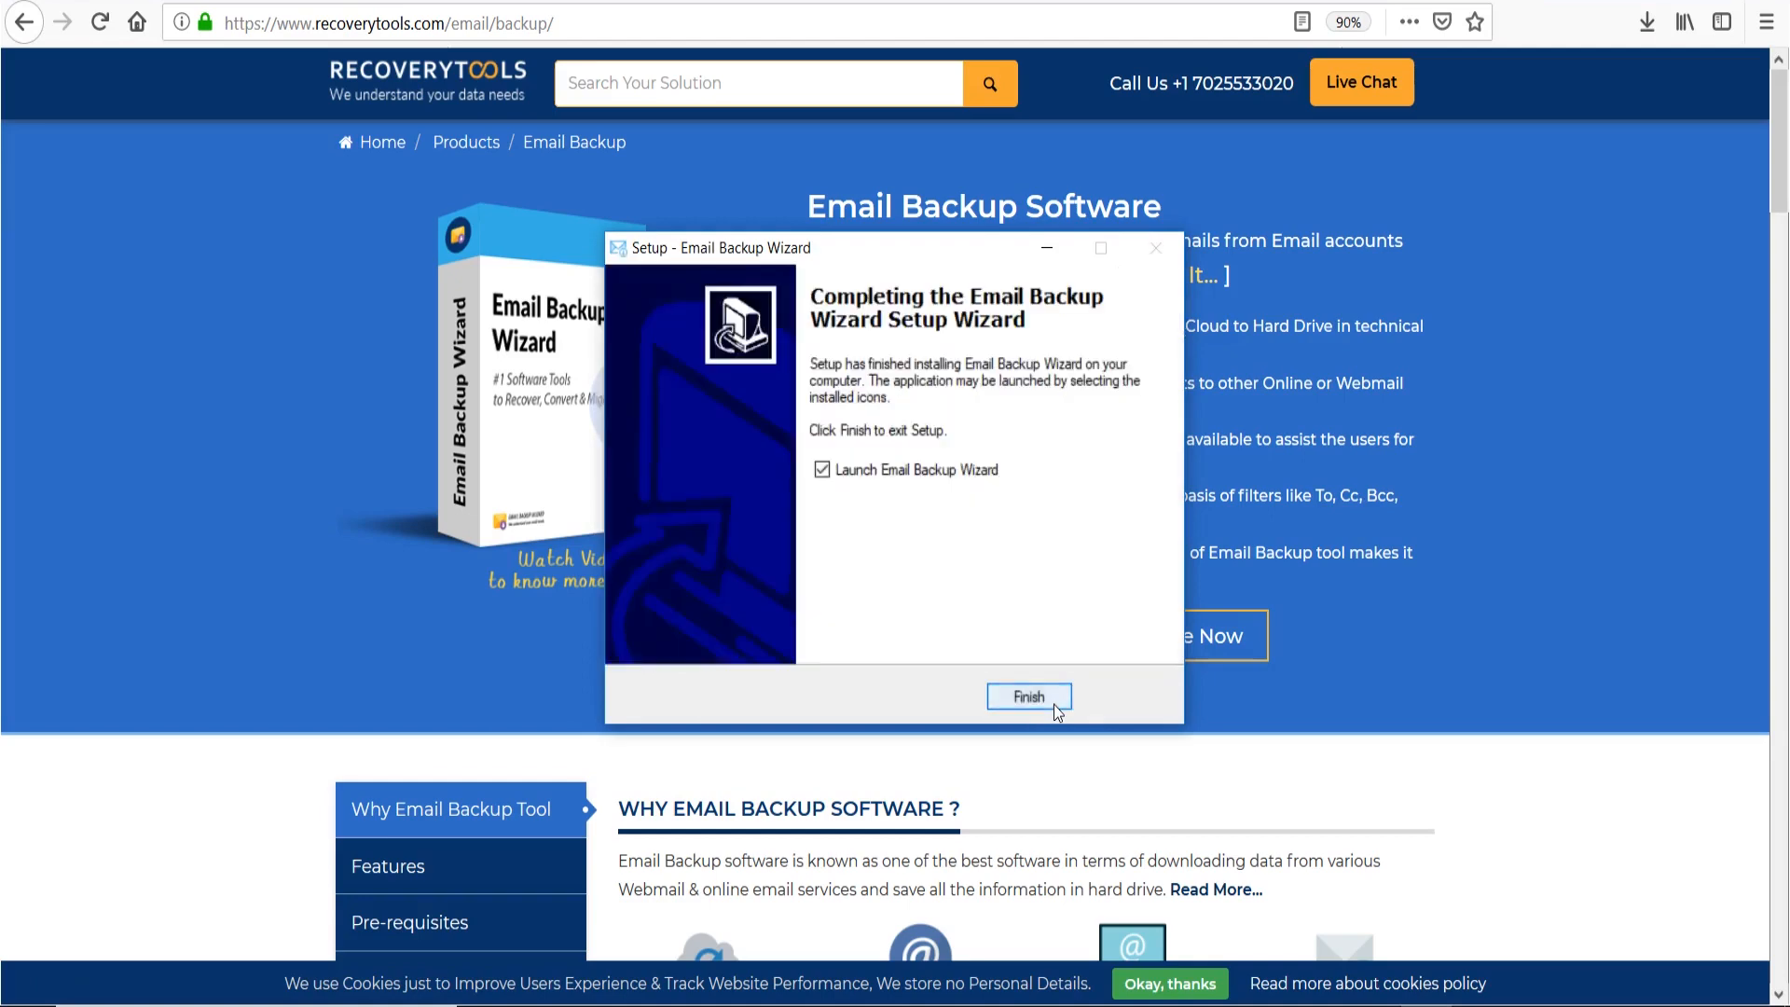
pyautogui.click(1030, 696)
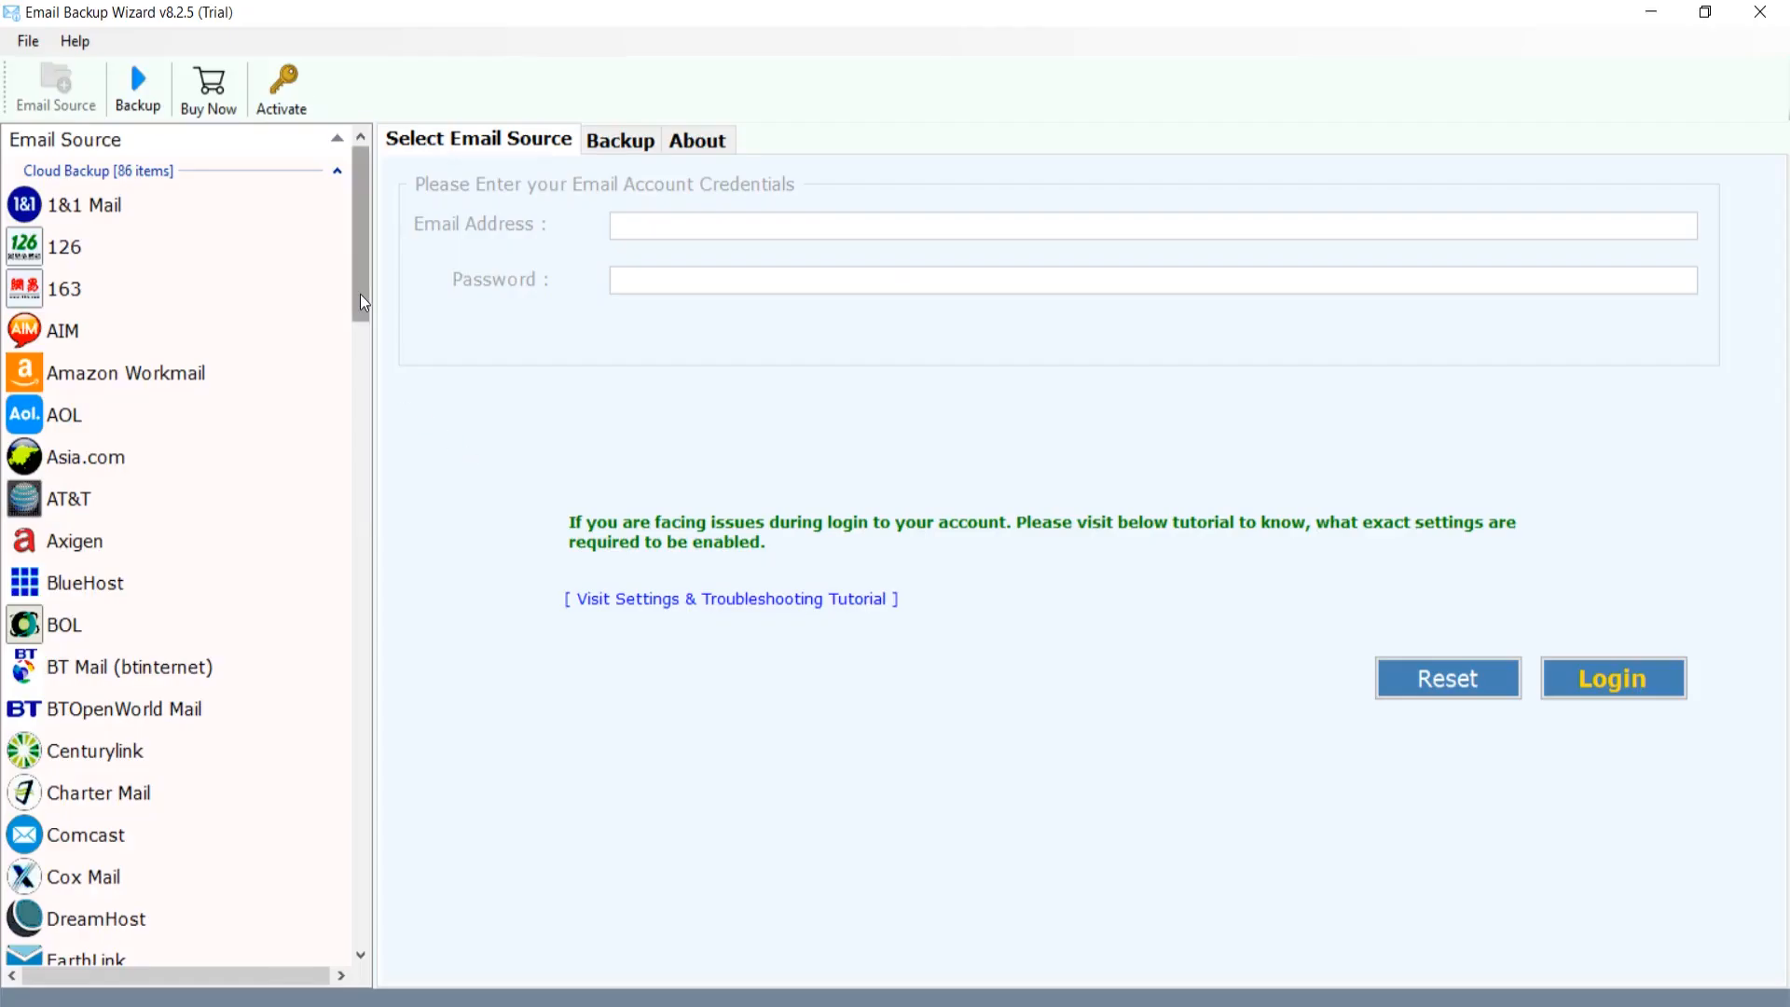
pyautogui.scroll(-3)
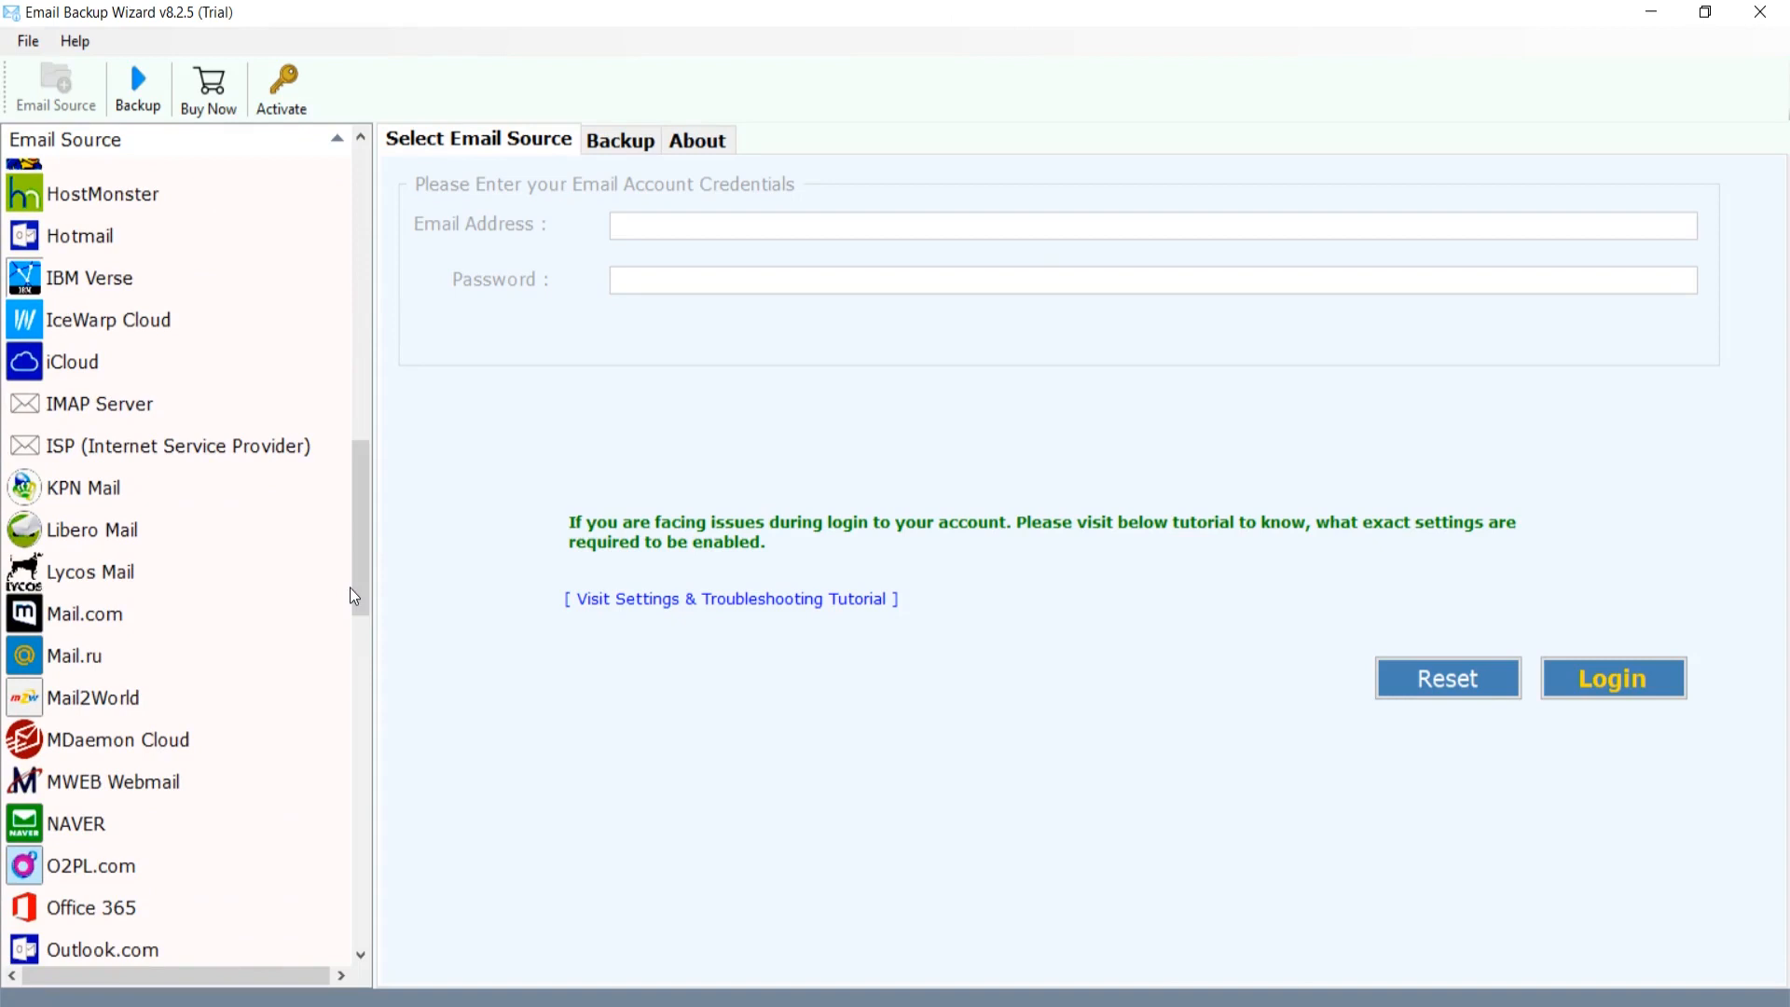
pyautogui.click(91, 530)
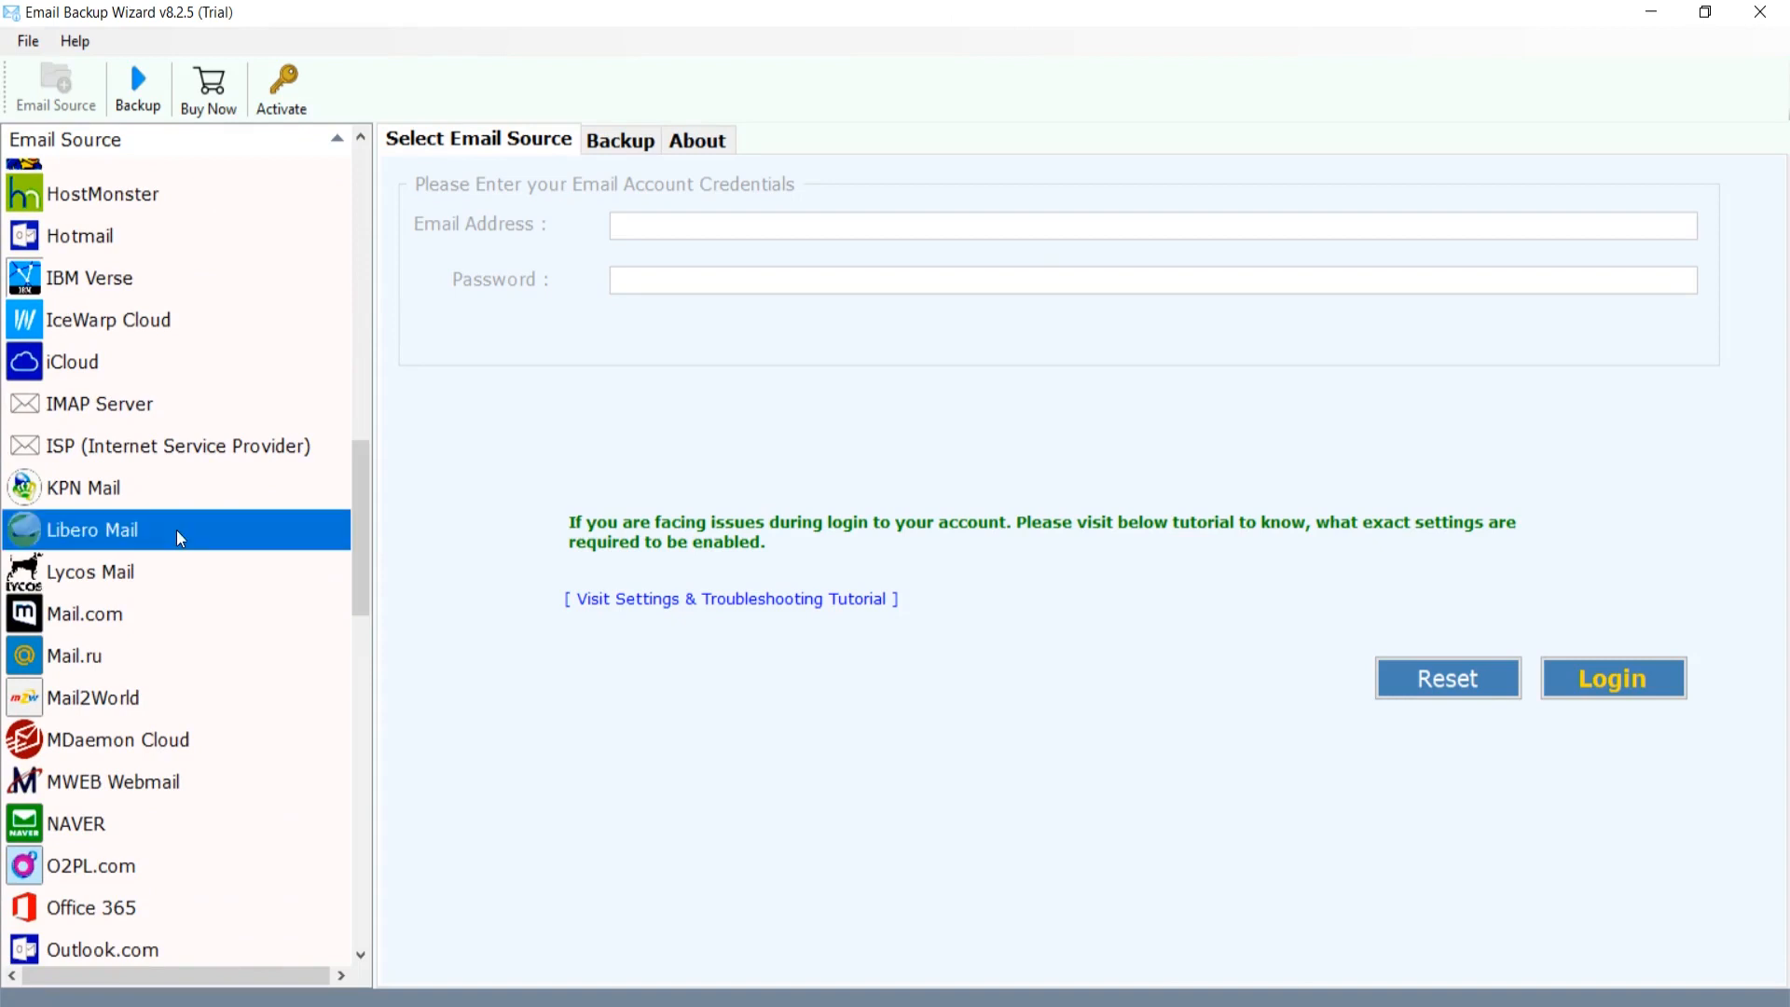
pyautogui.click(91, 530)
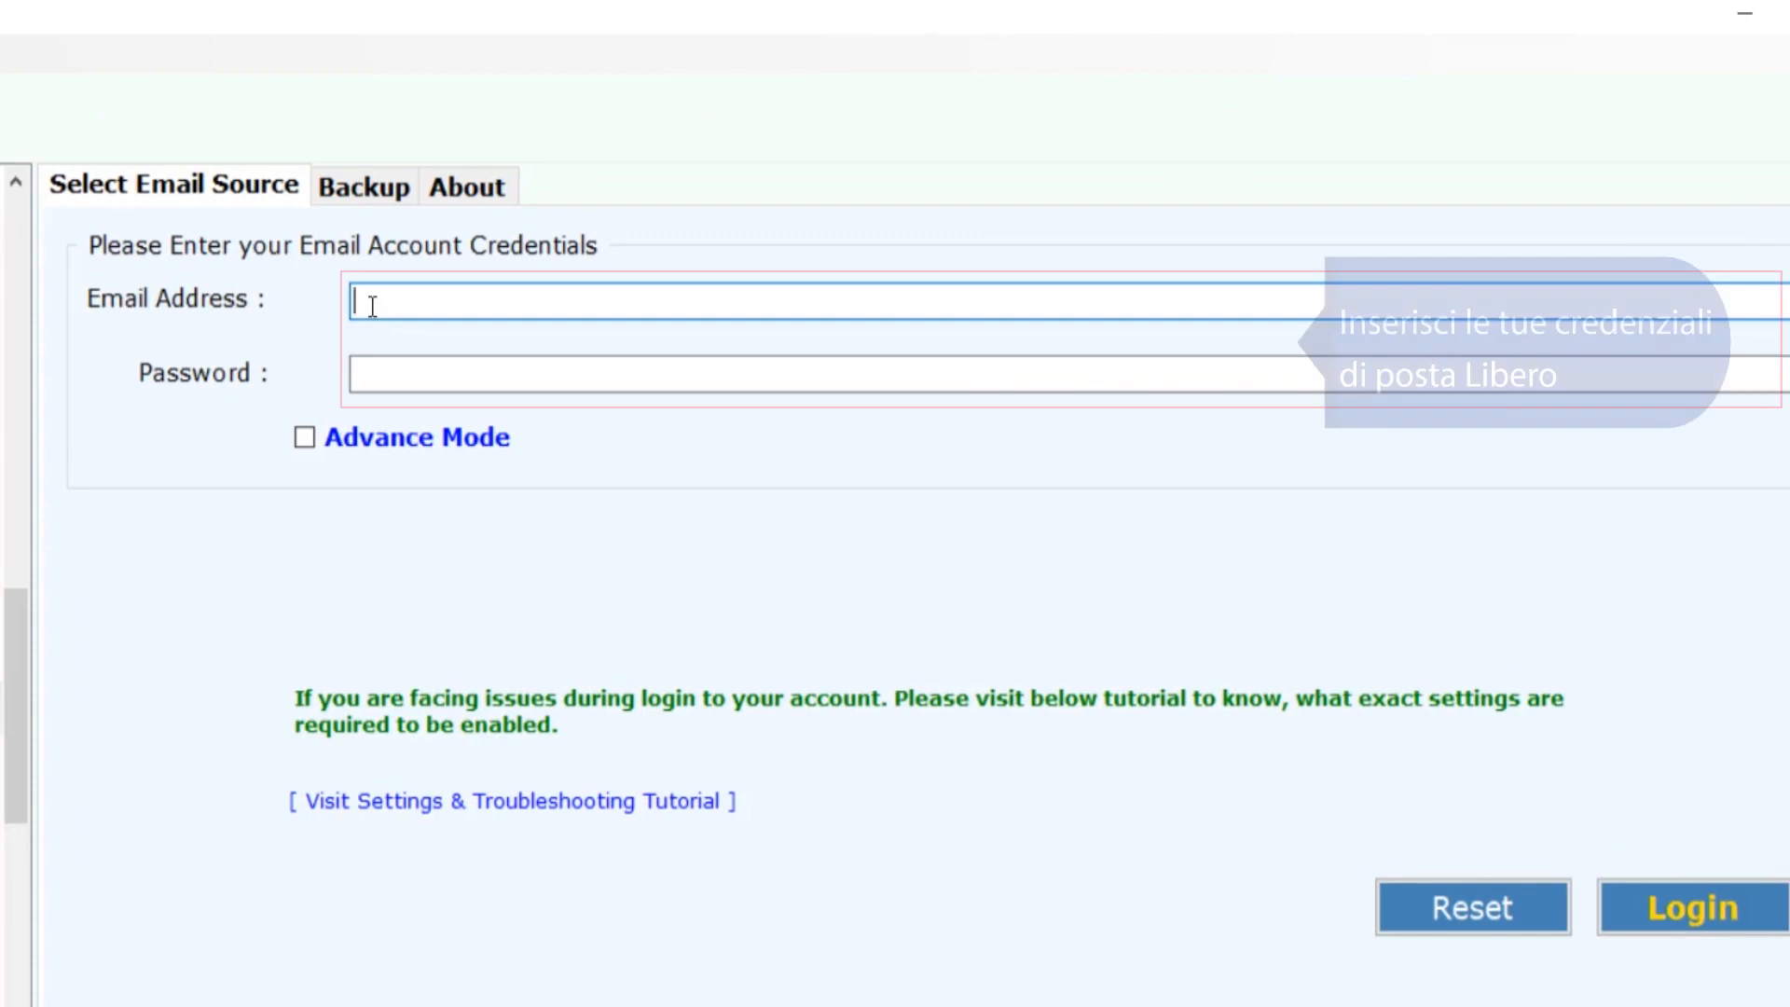
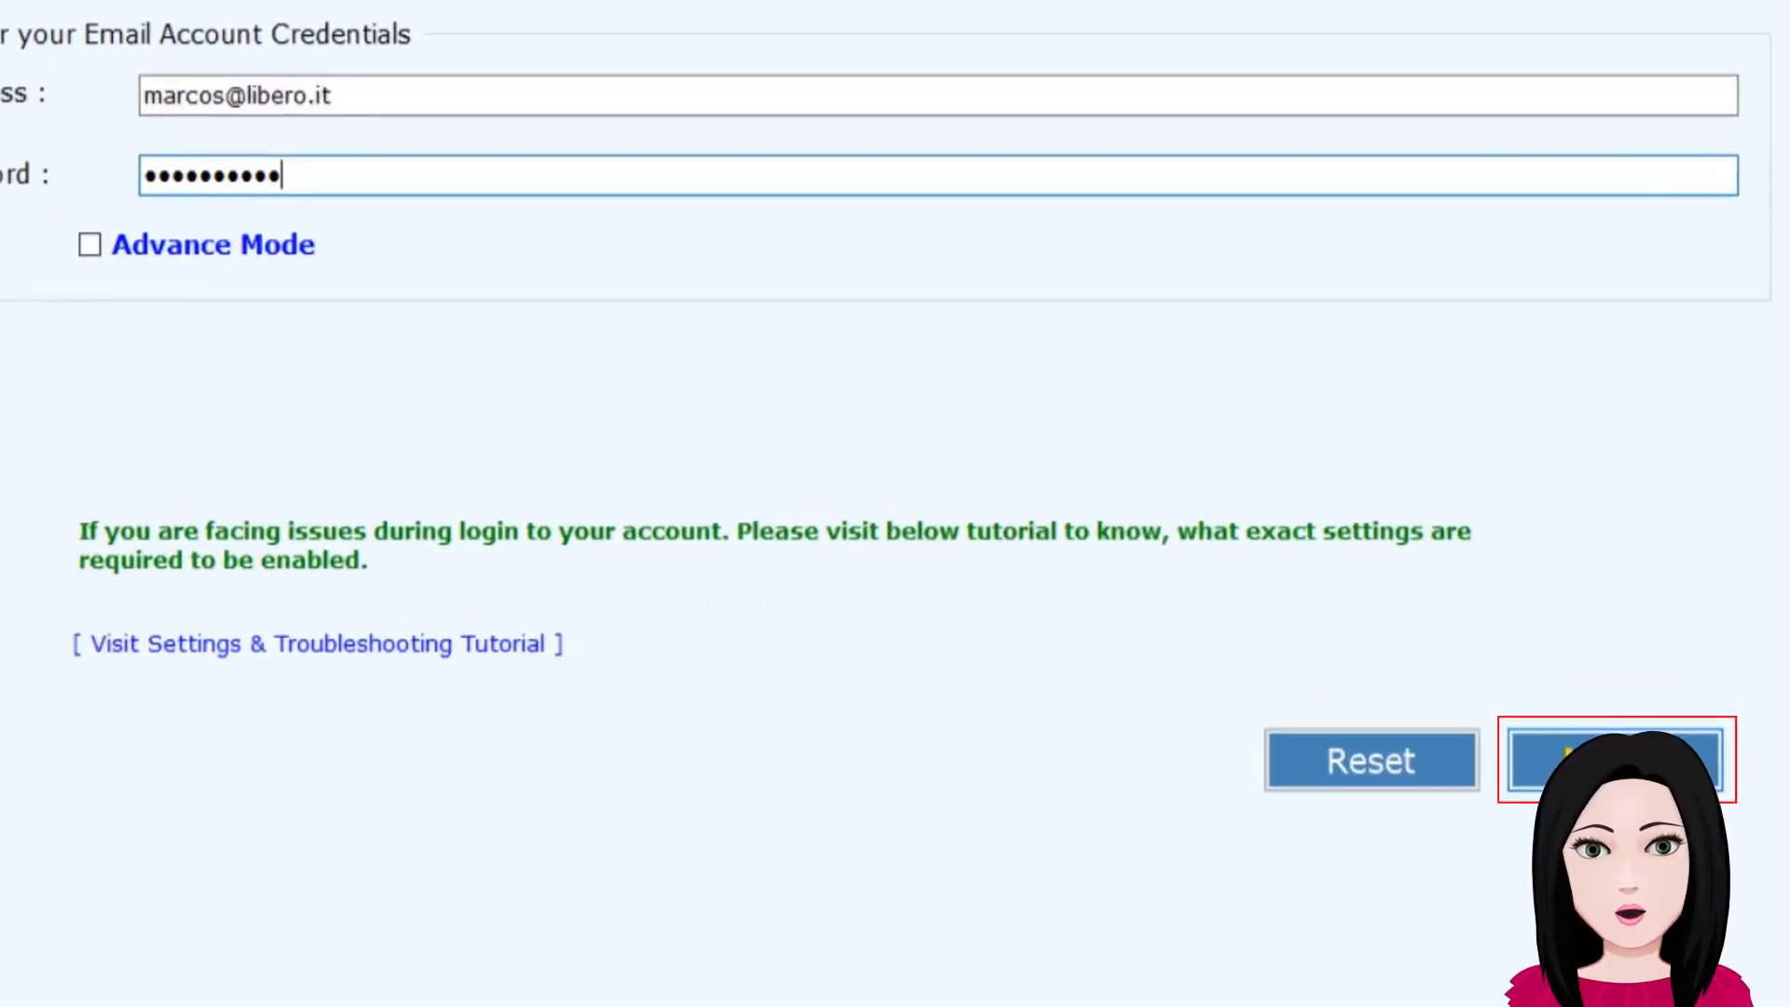
pyautogui.click(1626, 761)
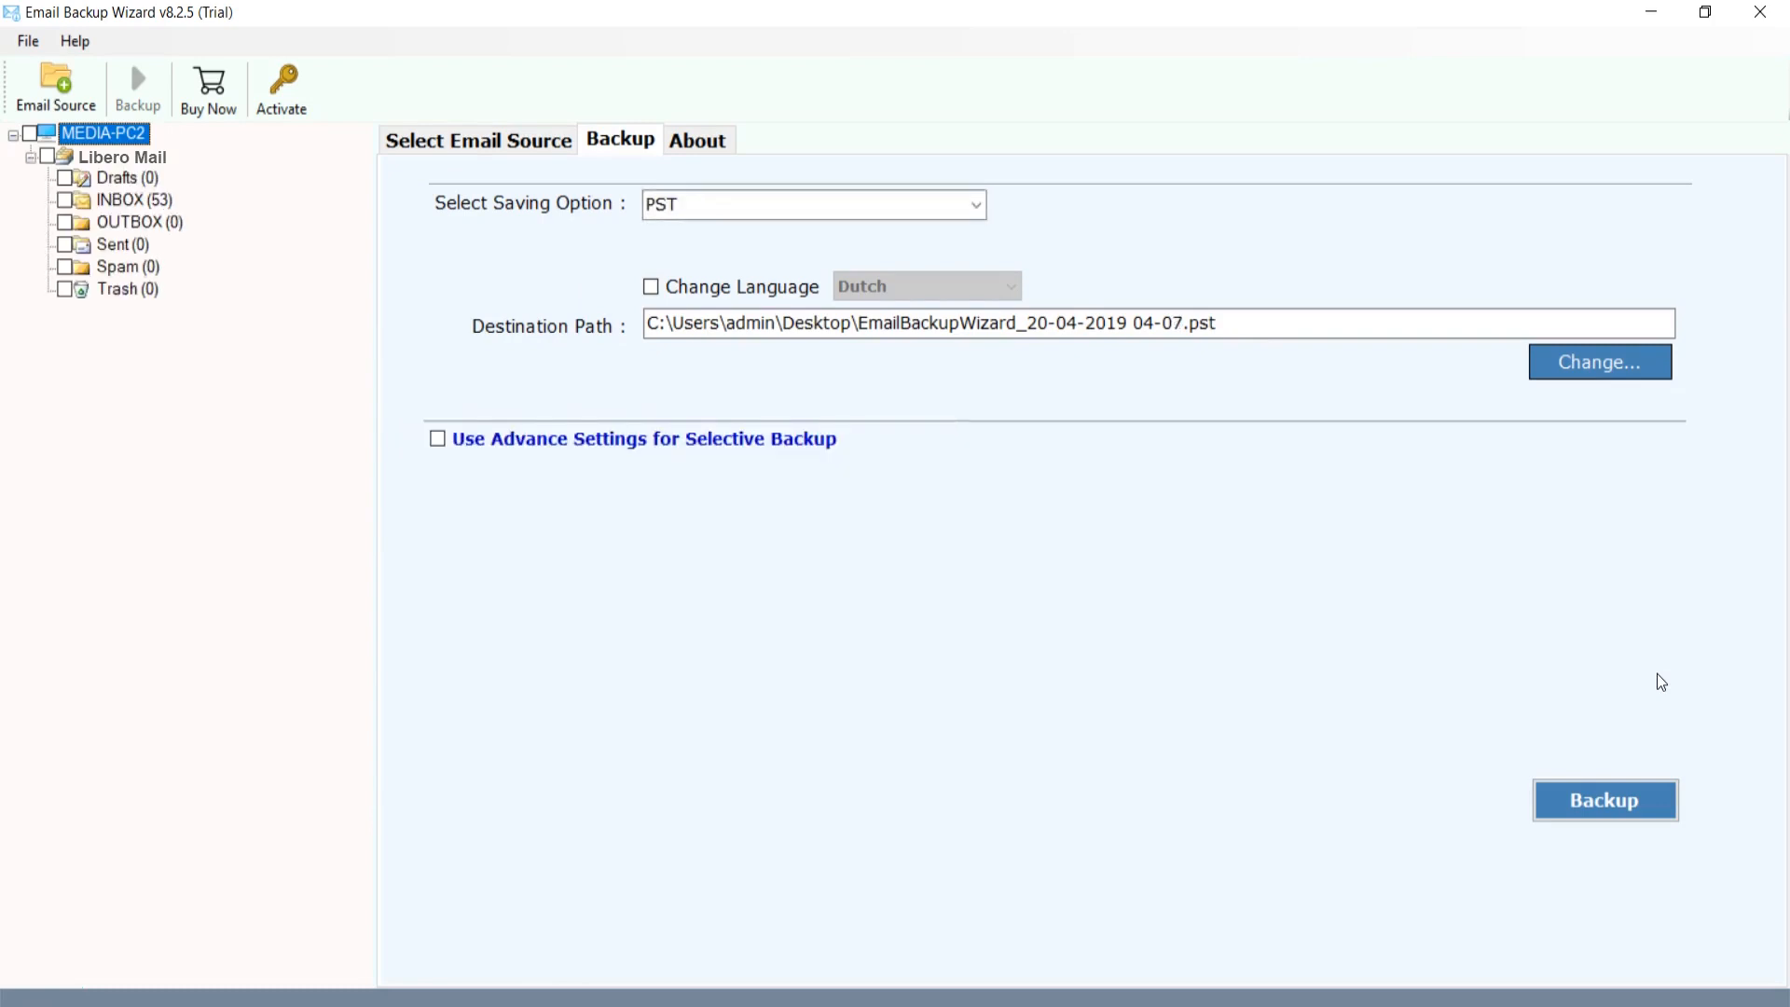
pyautogui.moveTo(345, 311)
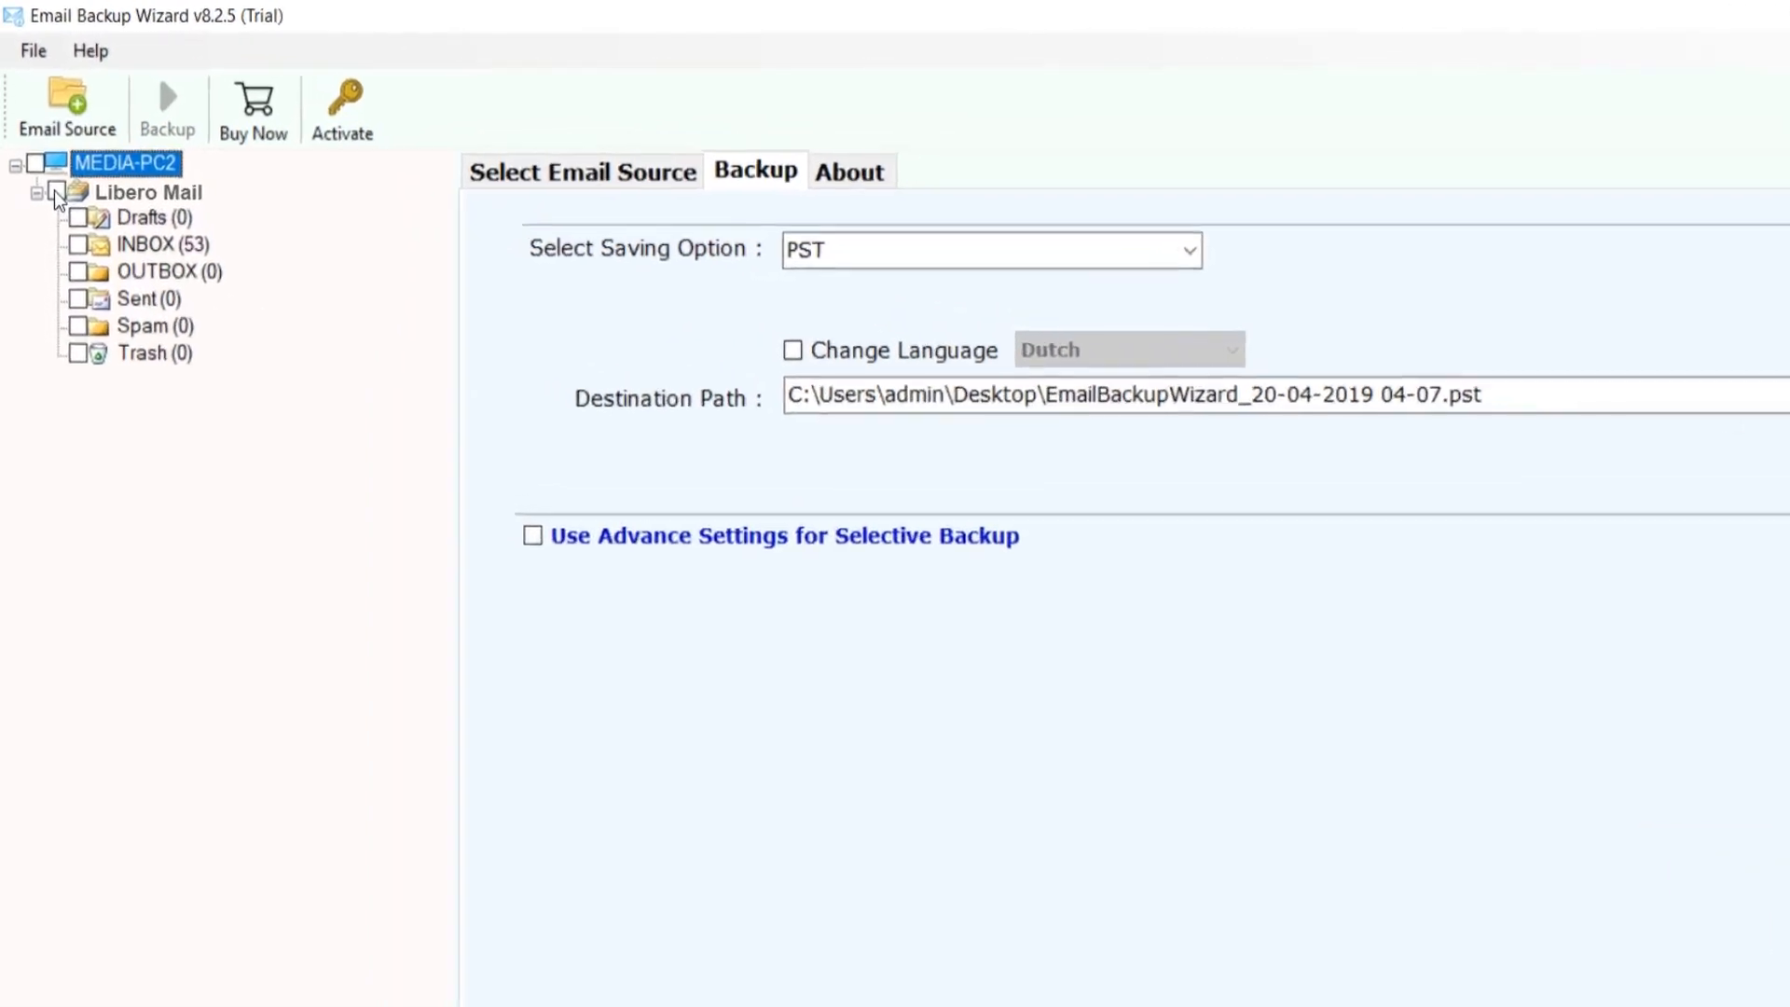
# Step: Tick the Libero Mail root folder, then open and scroll the Select Saving Option list
pyautogui.click(62, 193)
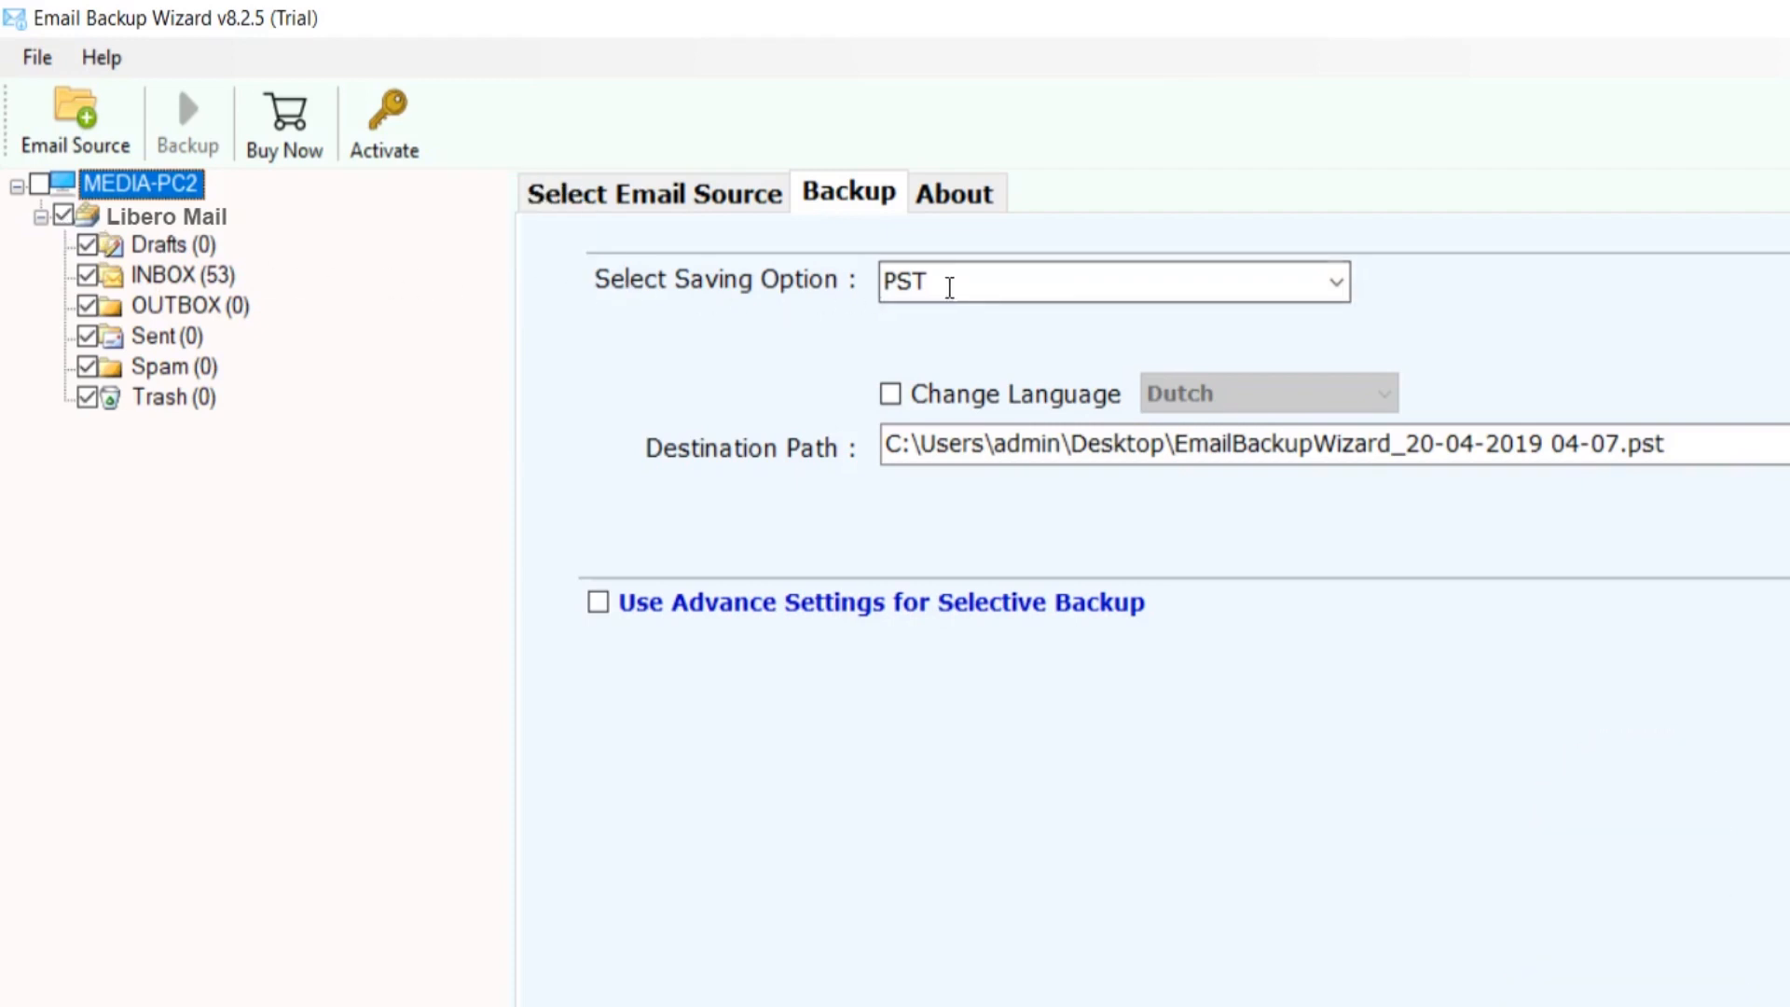
pyautogui.click(1335, 282)
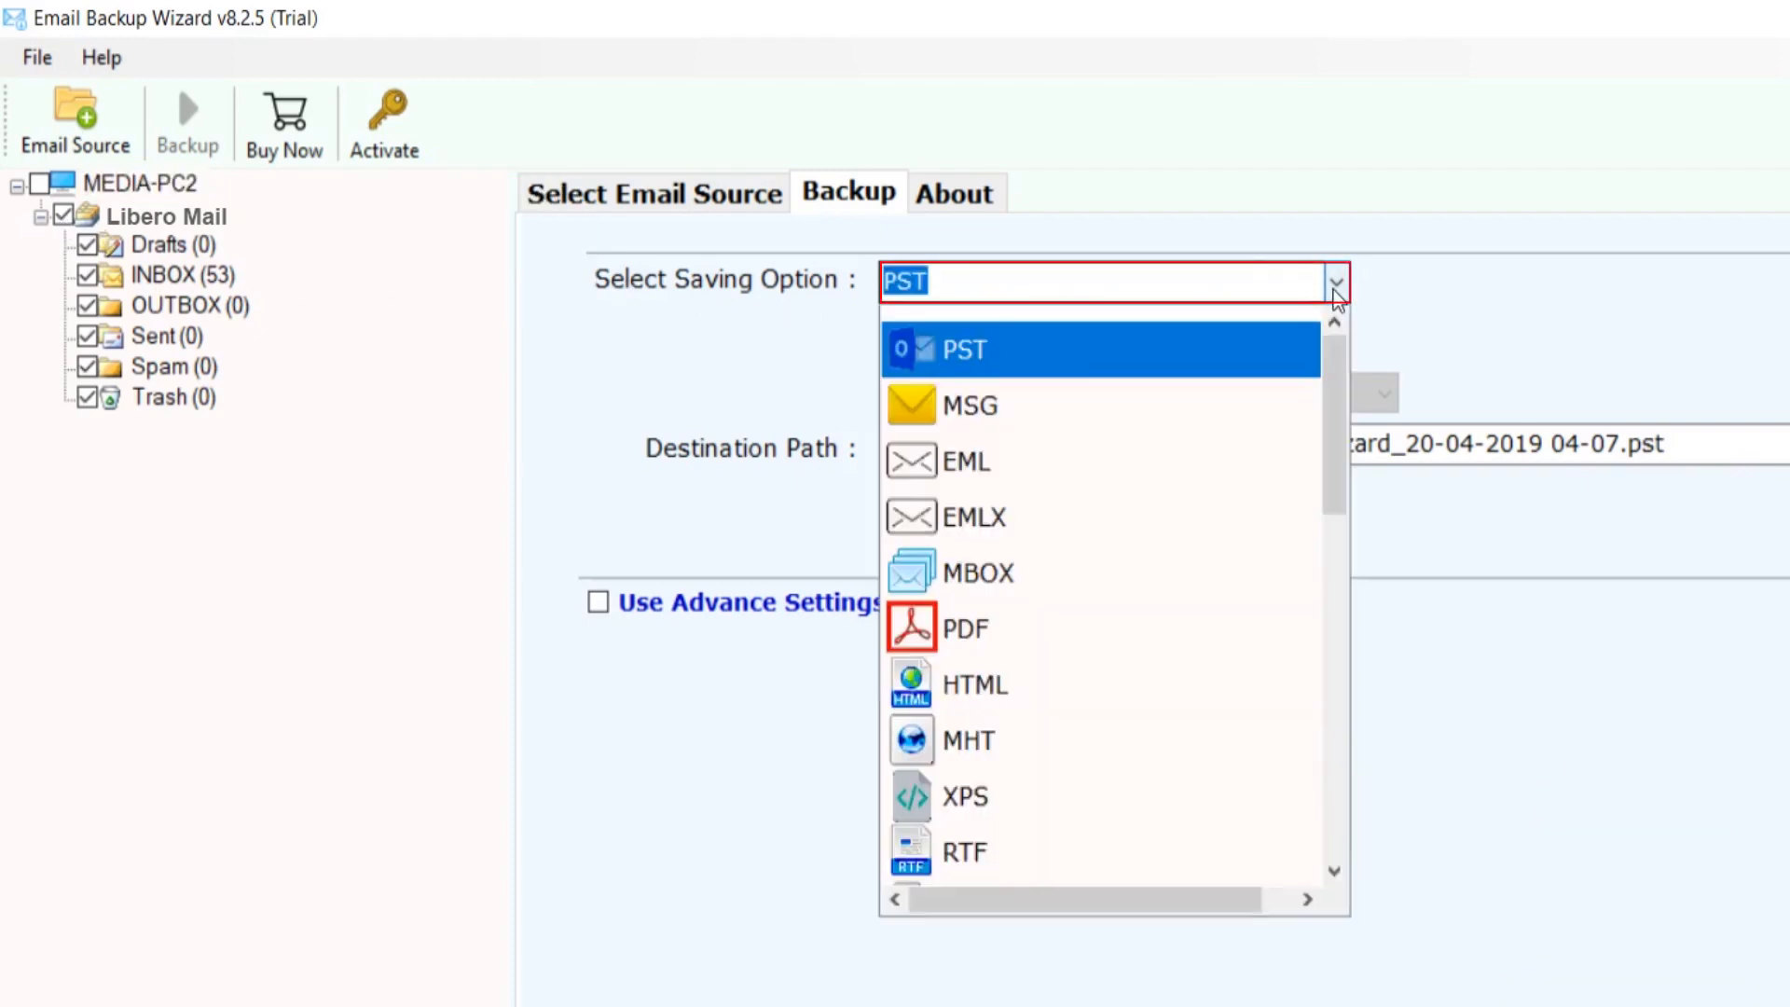
pyautogui.scroll(-3)
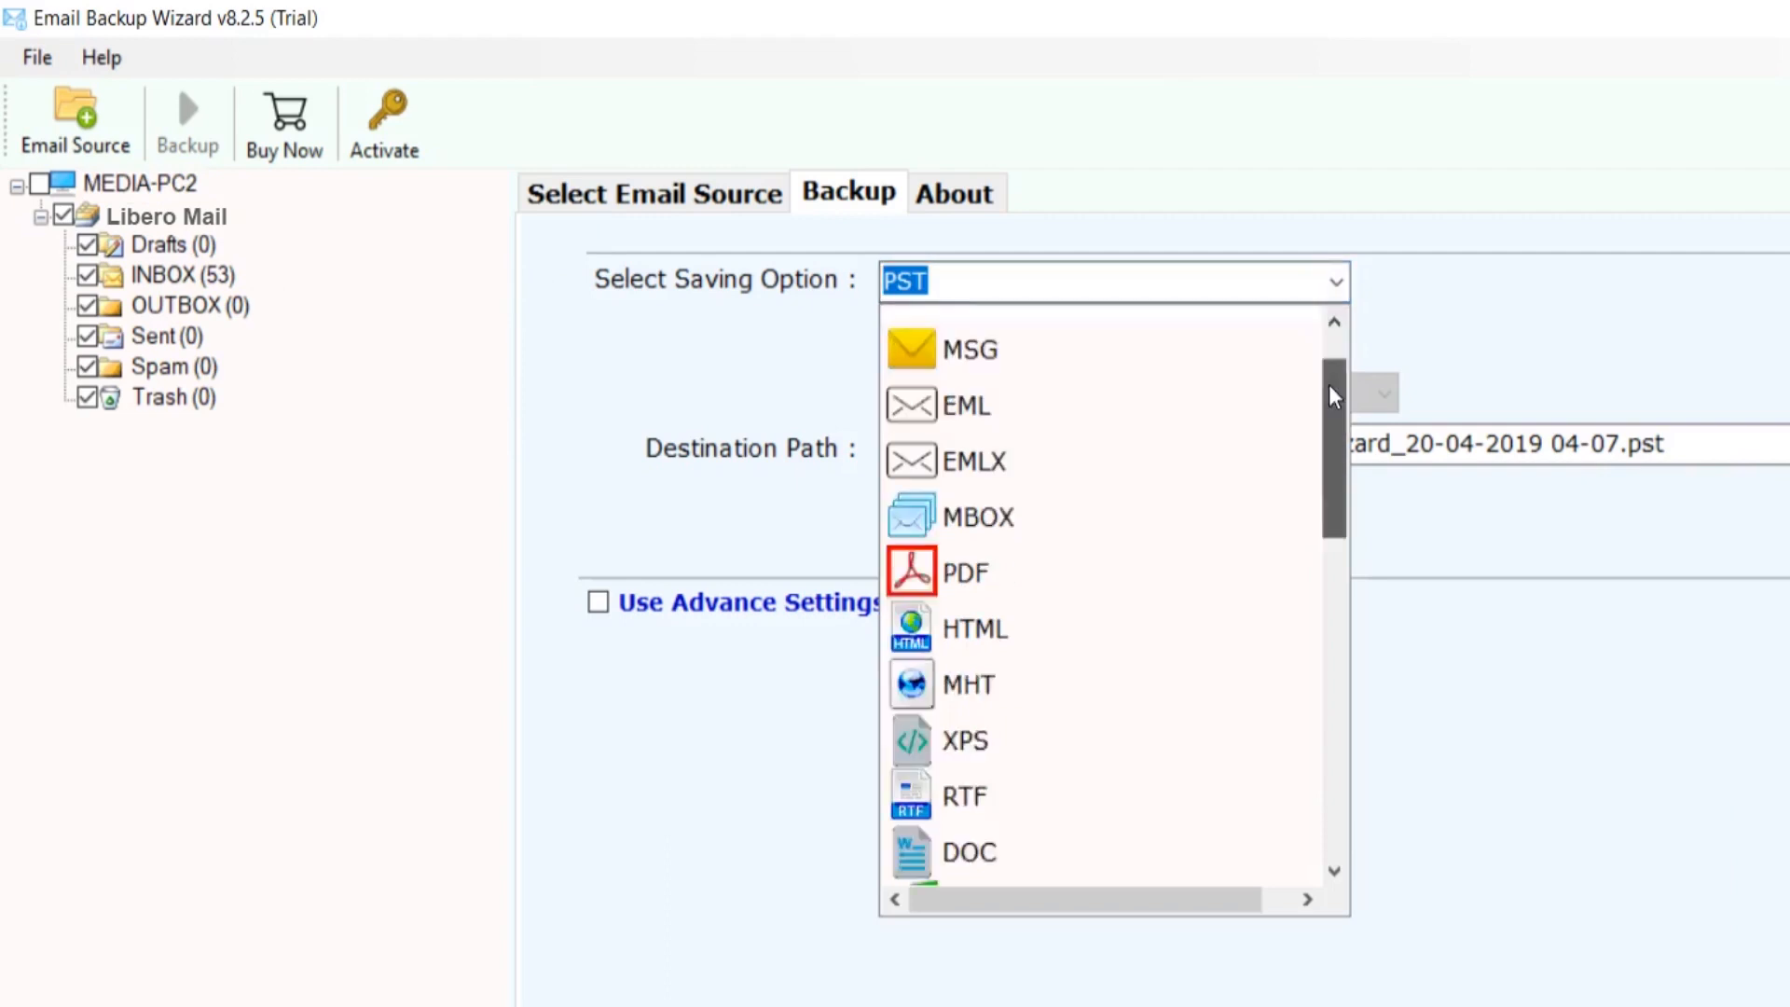
pyautogui.scroll(-3)
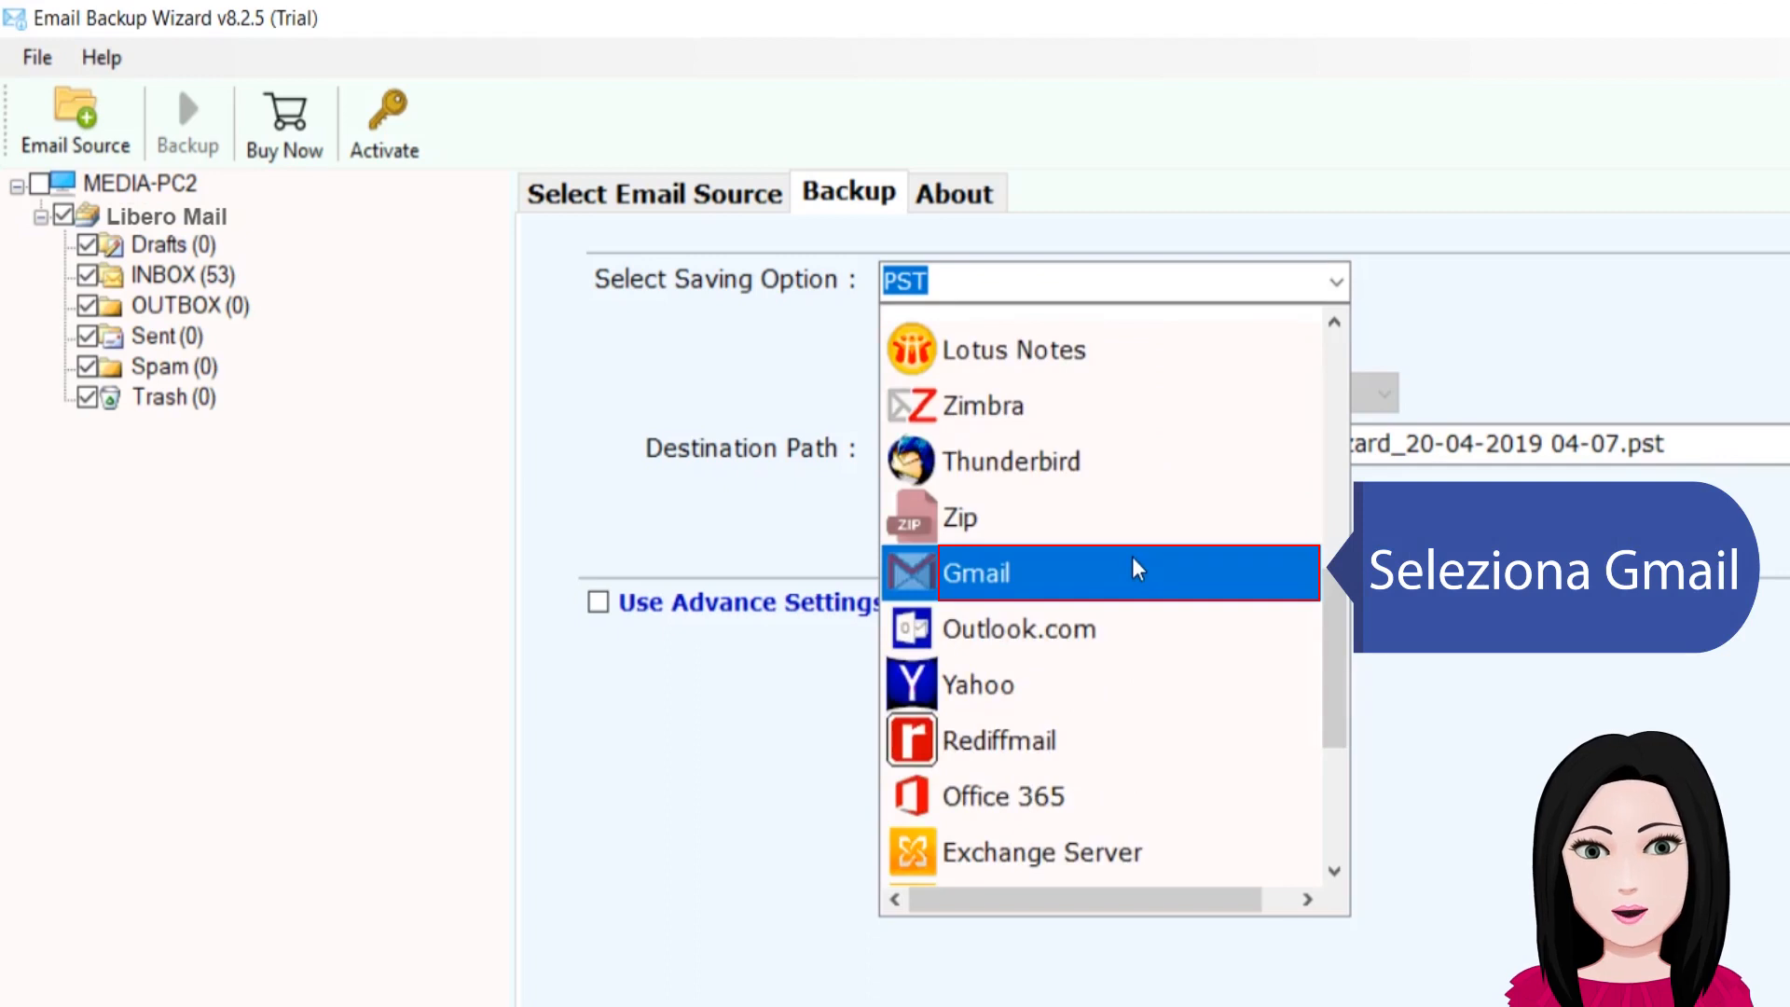
pyautogui.click(975, 573)
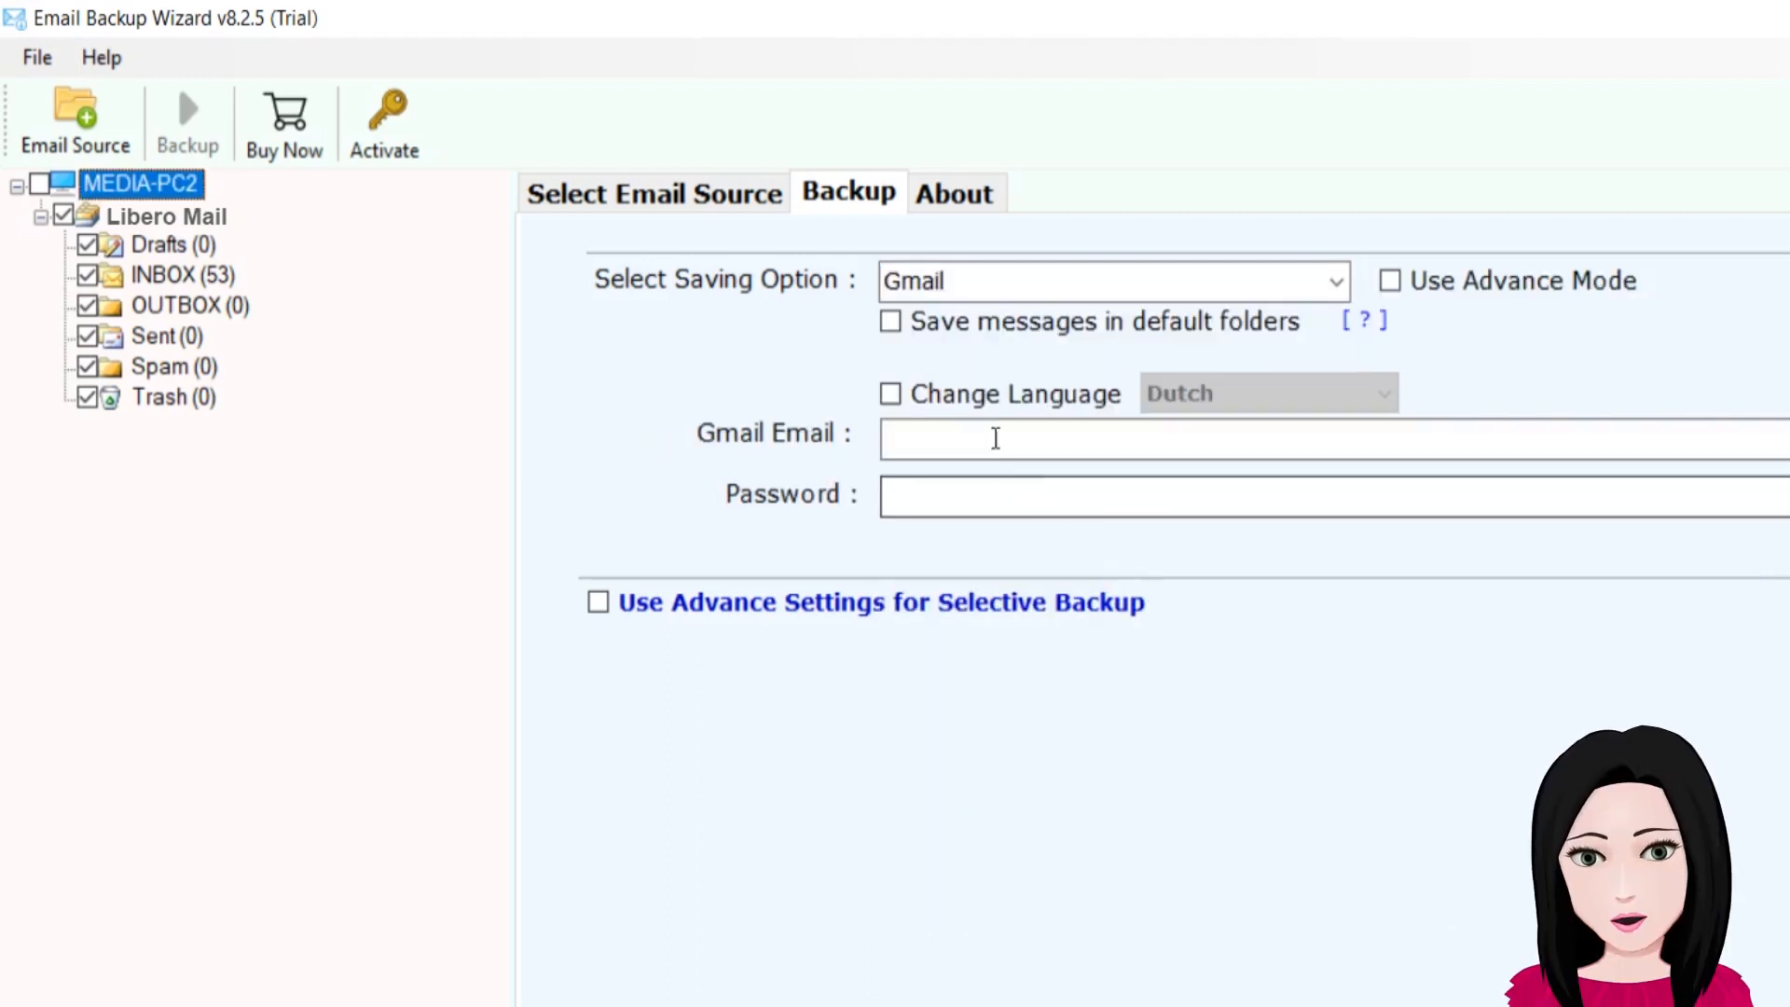
pyautogui.moveTo(891, 325)
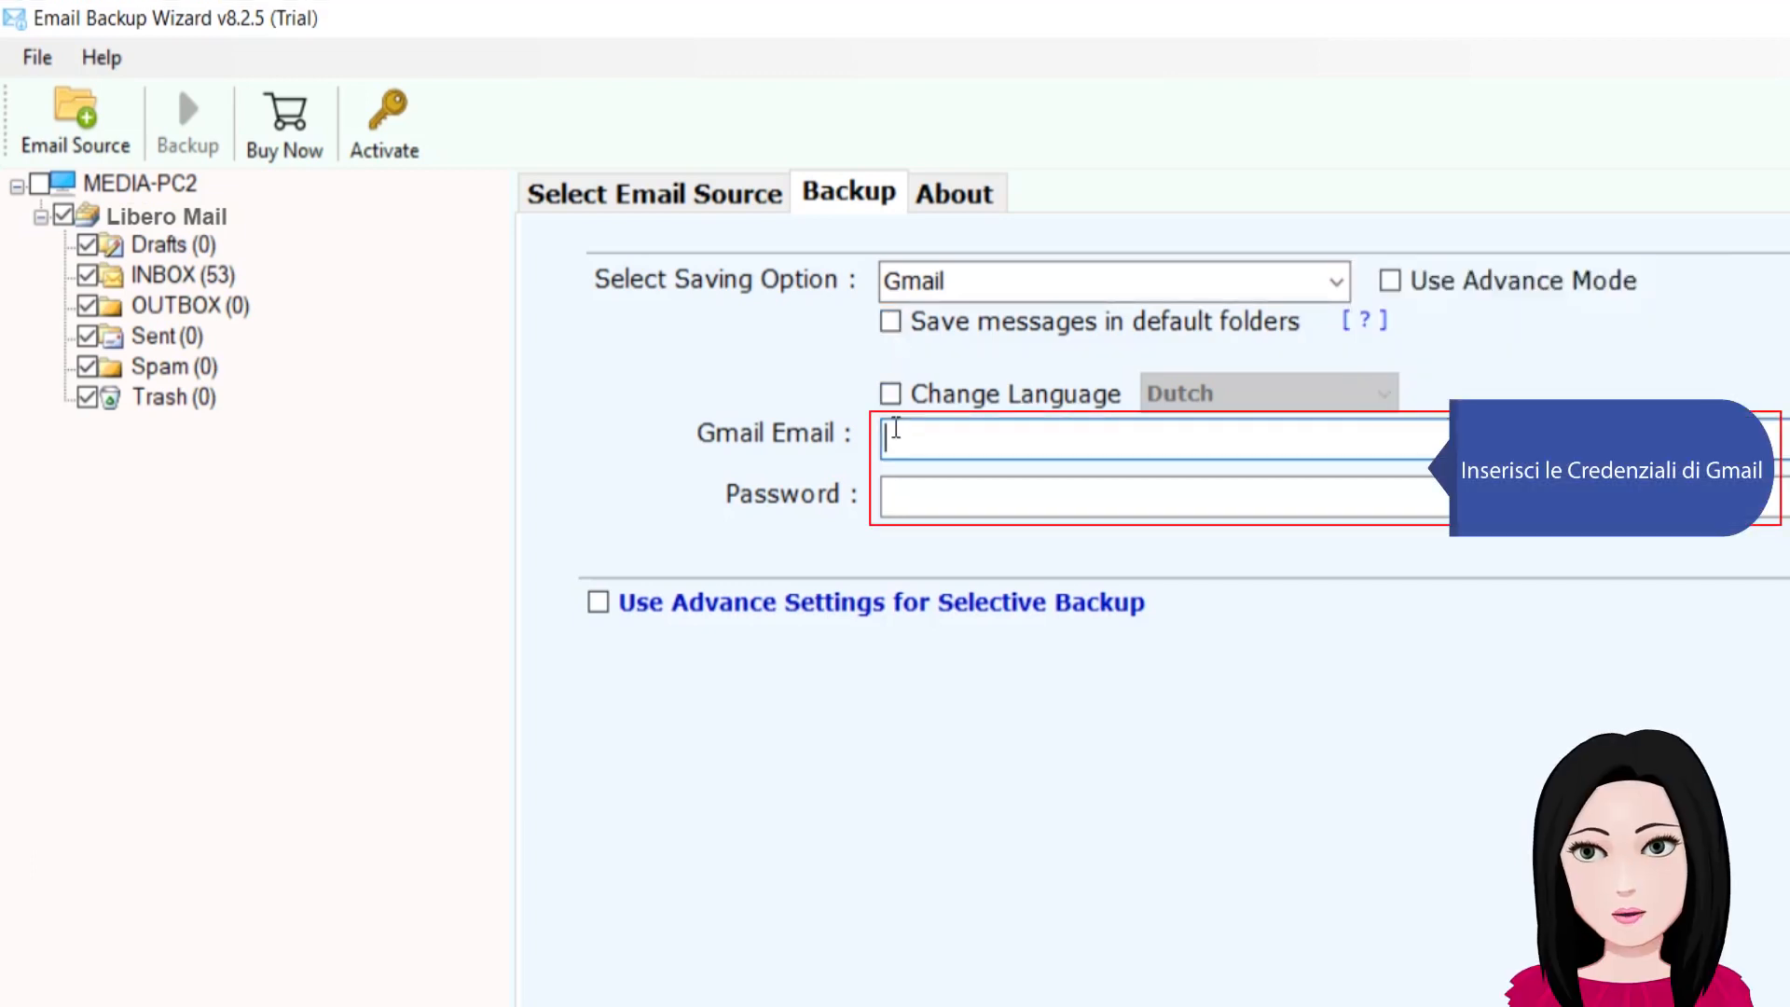
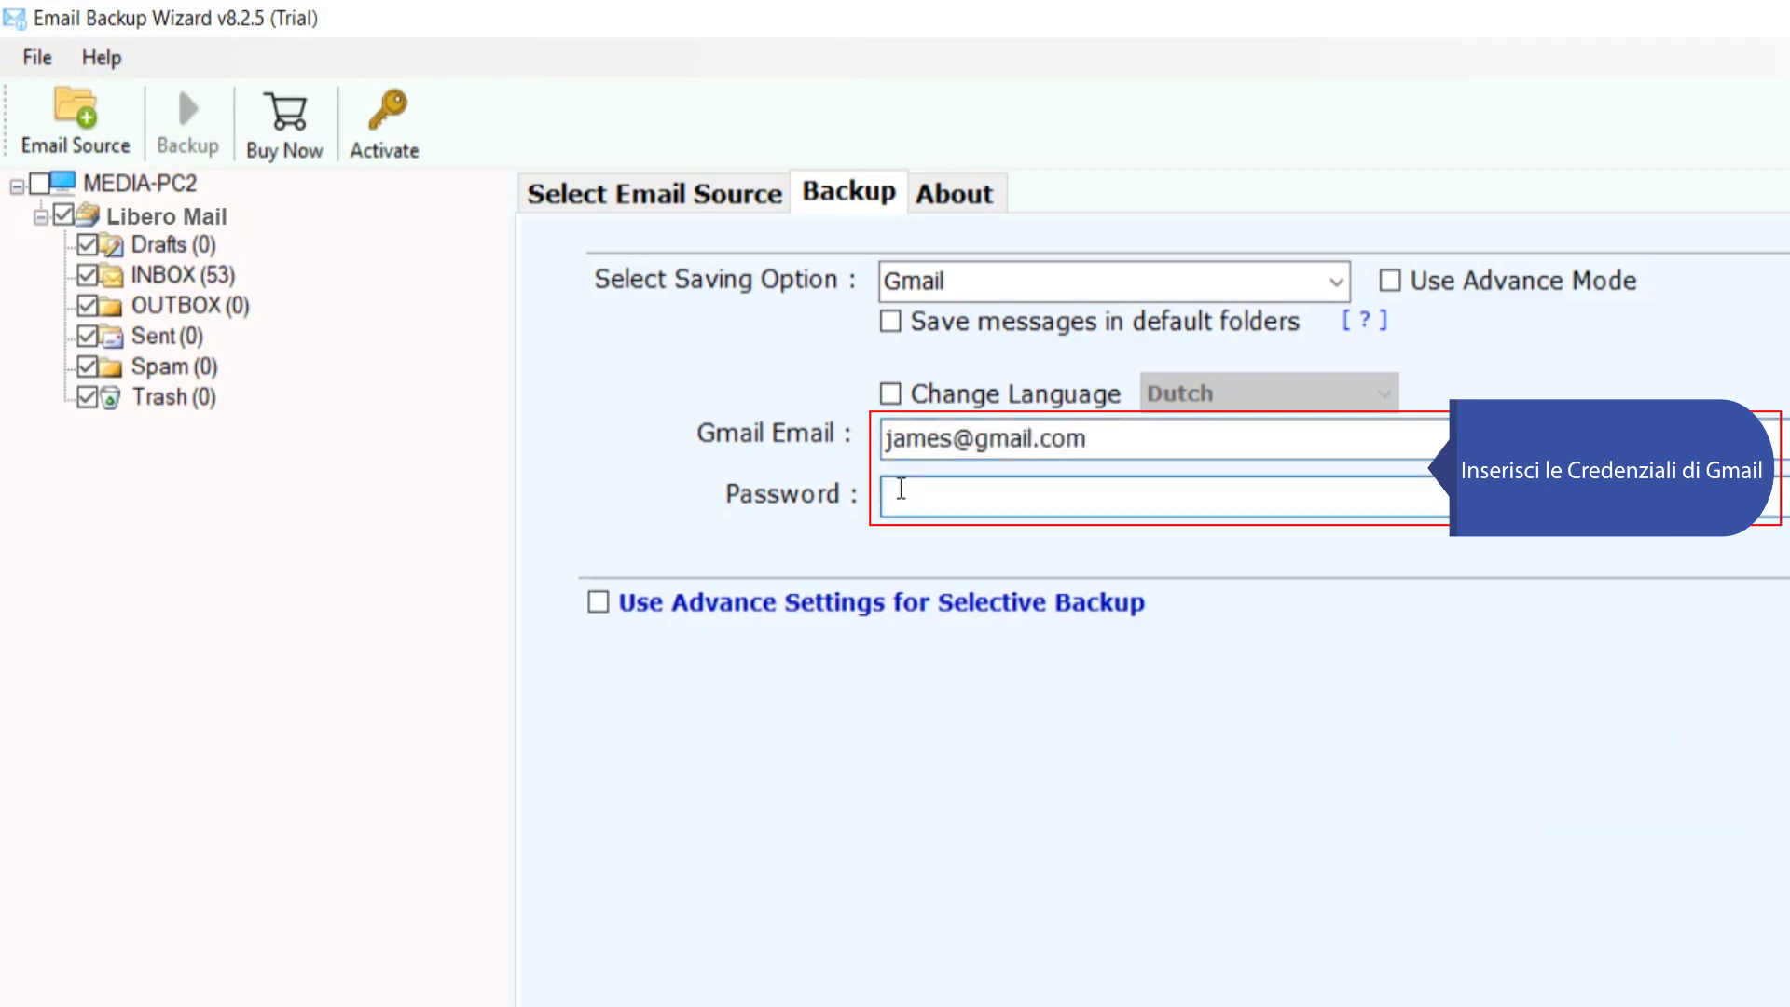
pyautogui.write('password')
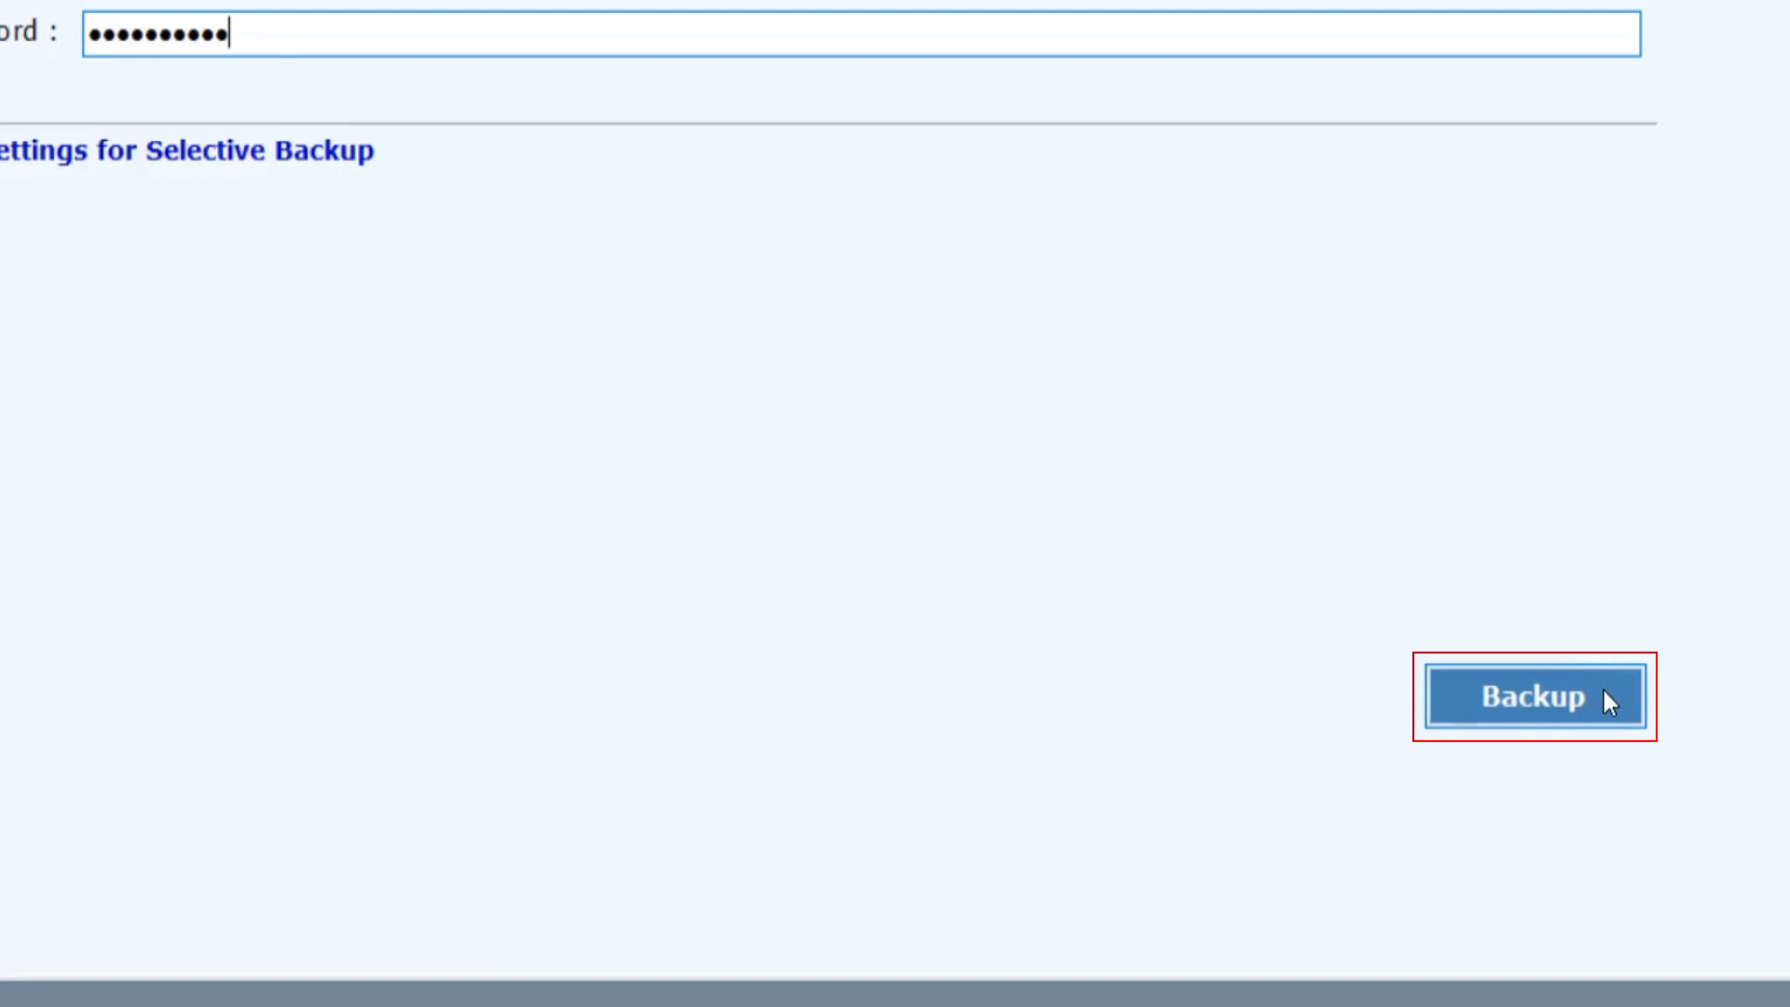
pyautogui.click(1535, 698)
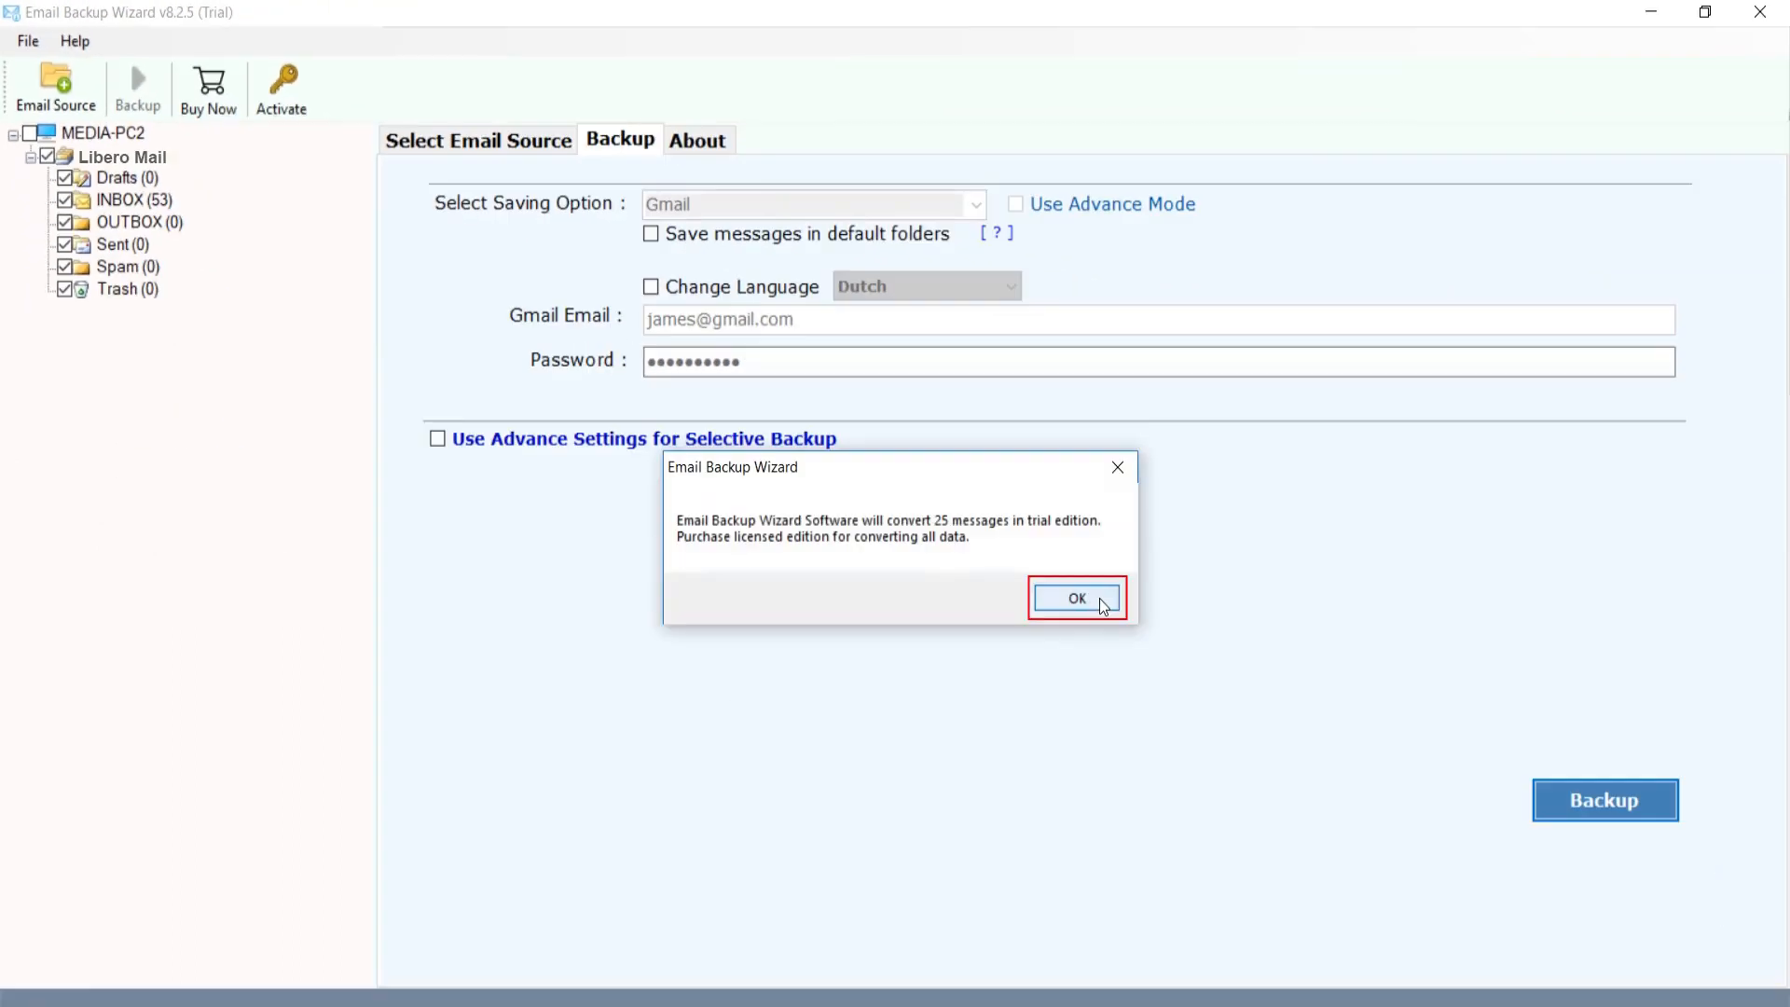
# Step: Acknowledge the trial edition notice limiting conversion to 25 messages
pyautogui.click(1077, 598)
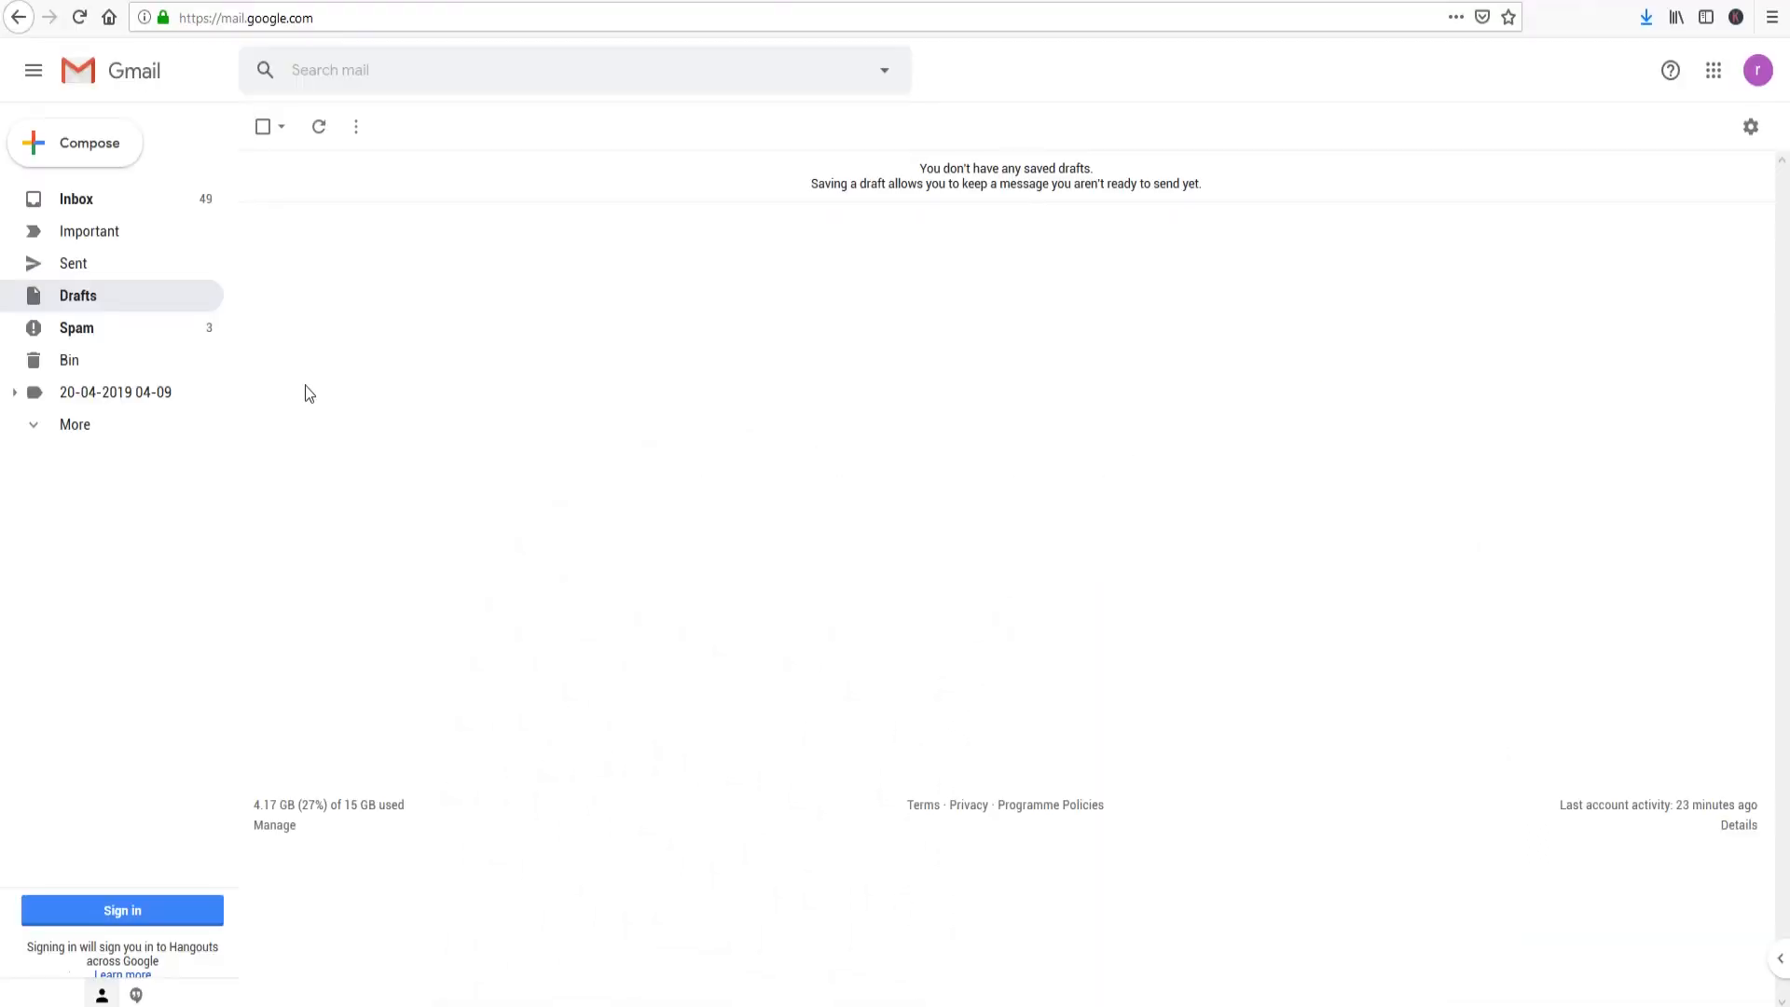
pyautogui.moveTo(138, 399)
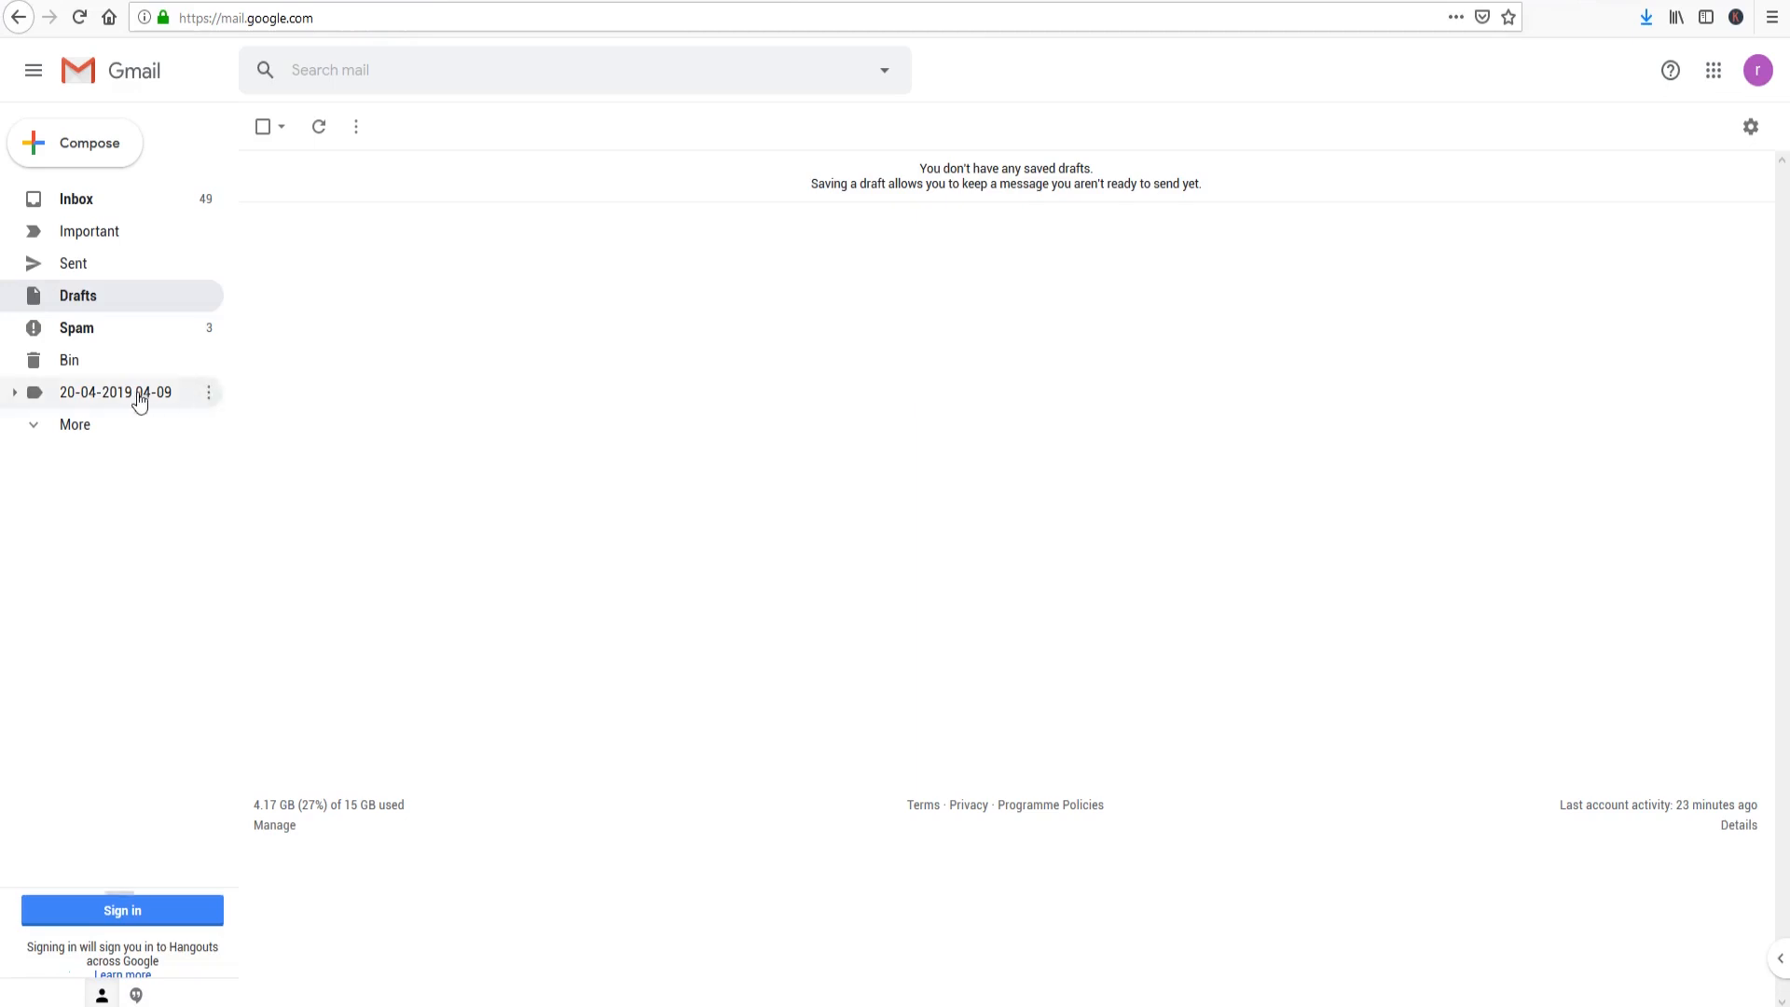
pyautogui.click(12, 392)
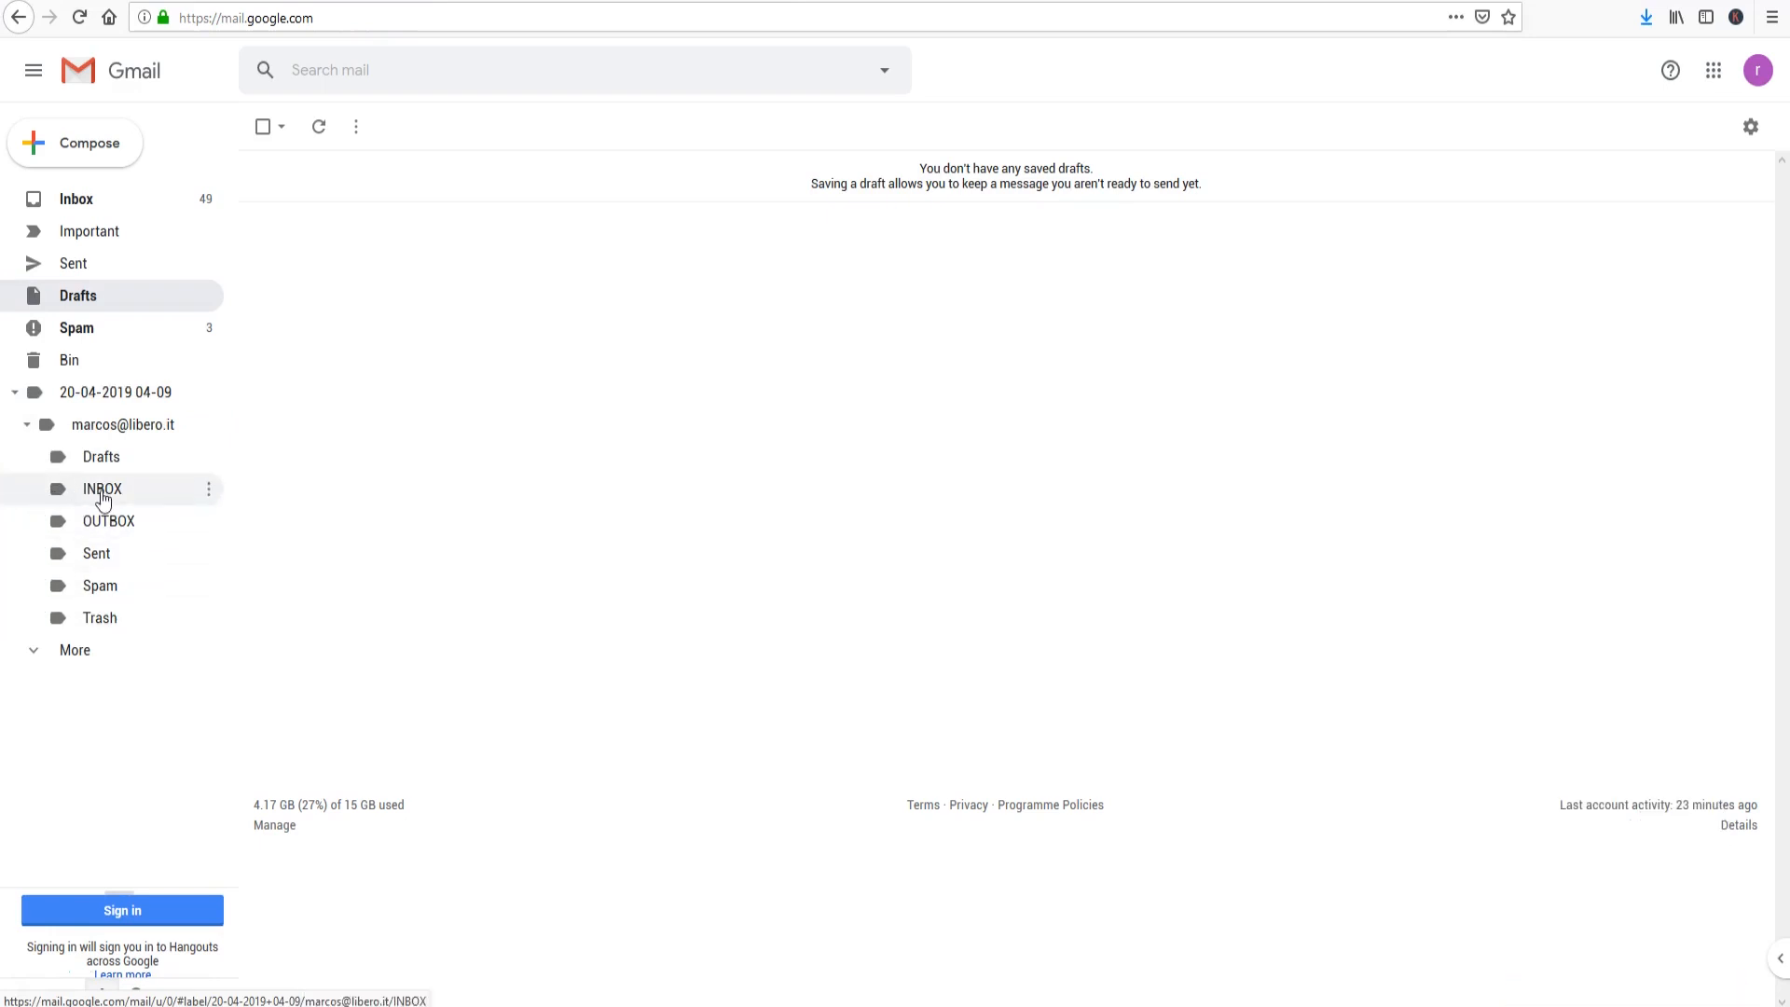
pyautogui.click(101, 488)
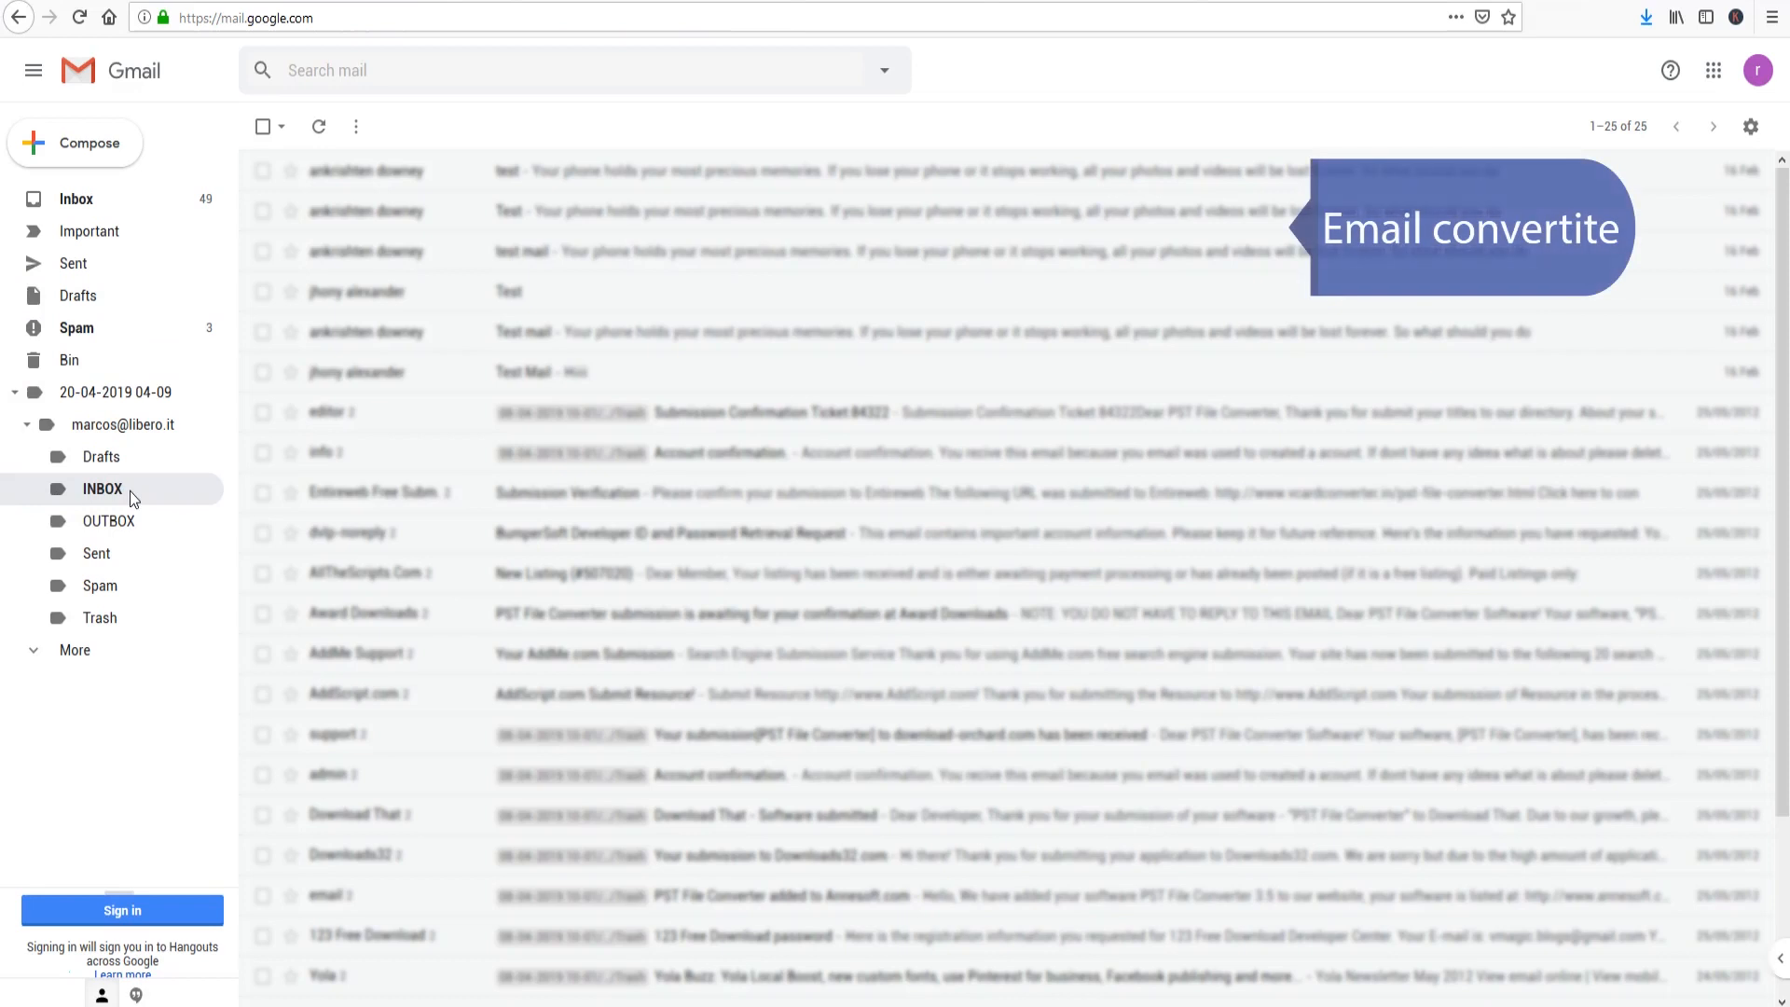